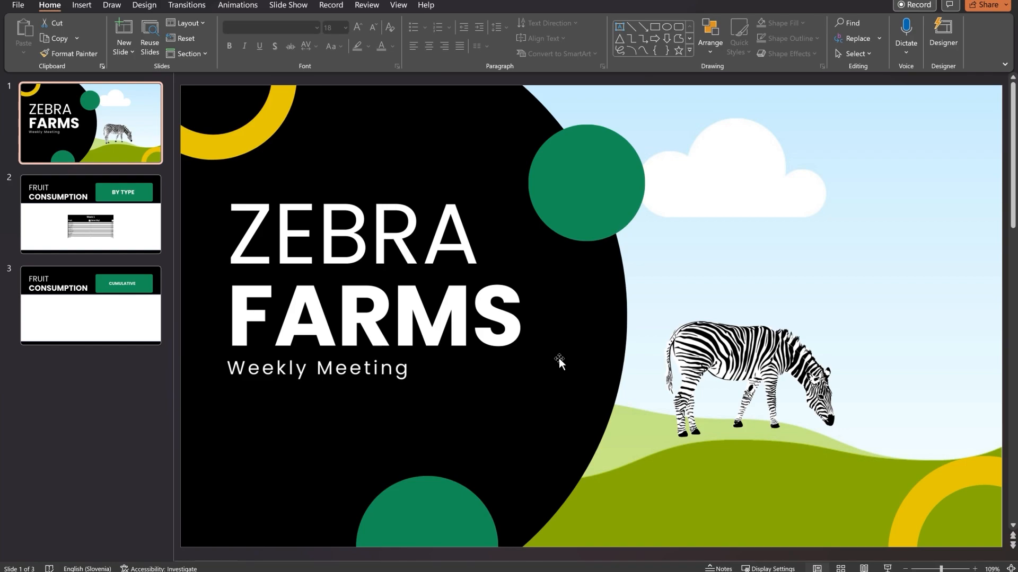
# Go to the Fruit Consumption By Type slide and inspect the static Week 1 table picture's options.
pyautogui.click(90, 214)
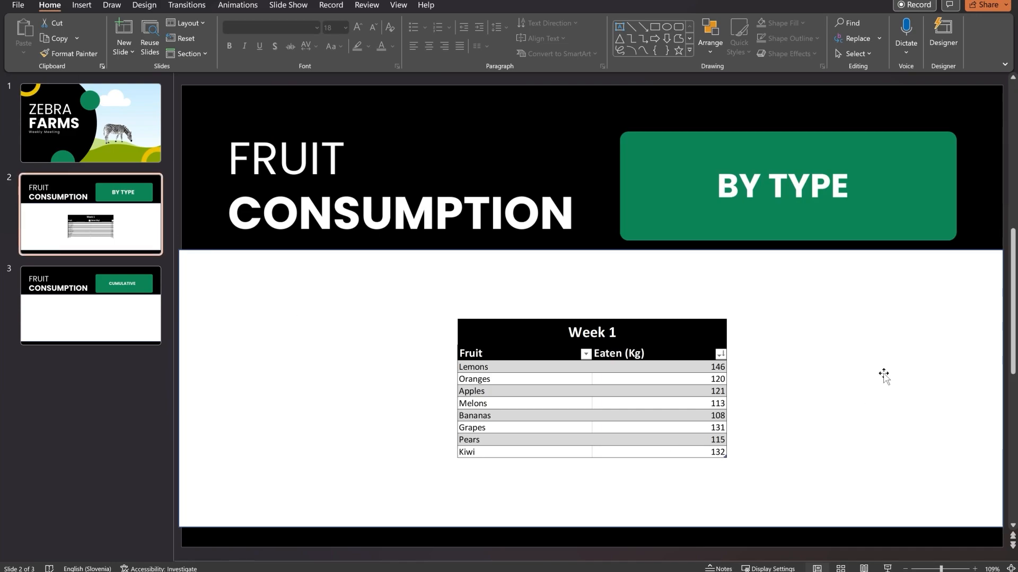
pyautogui.moveTo(877, 332)
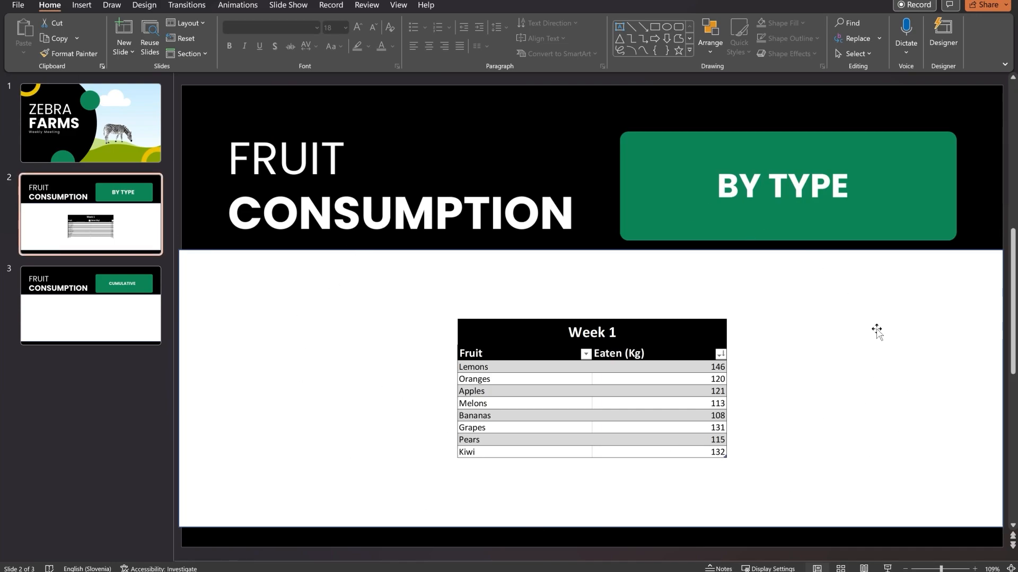
pyautogui.moveTo(564, 288)
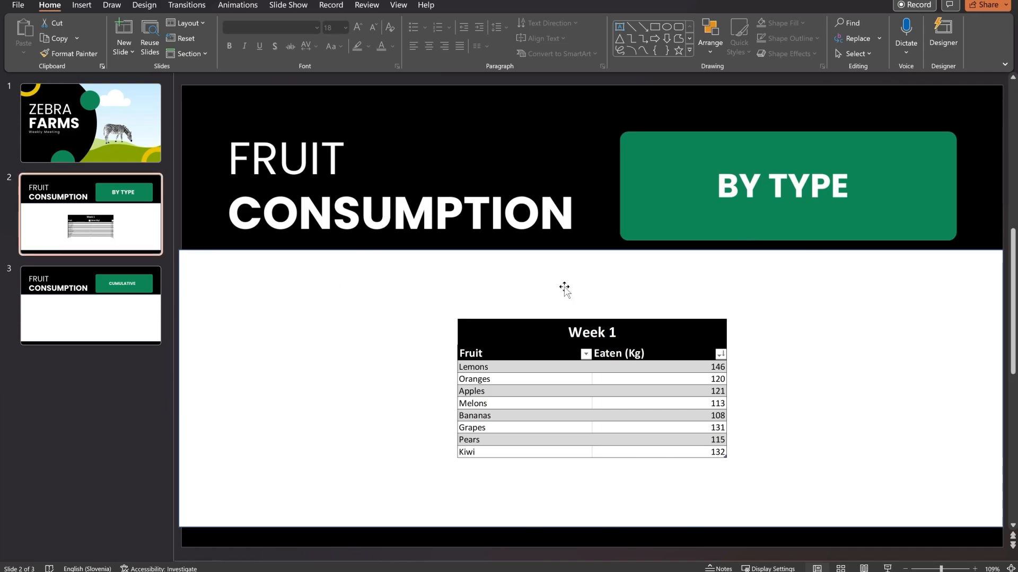
pyautogui.moveTo(707, 410)
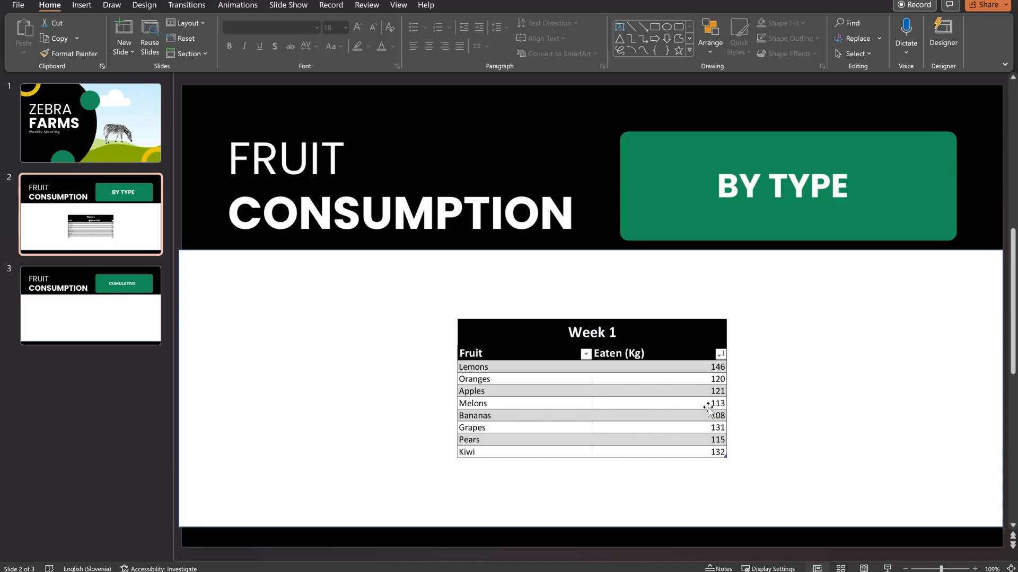
pyautogui.moveTo(490, 450)
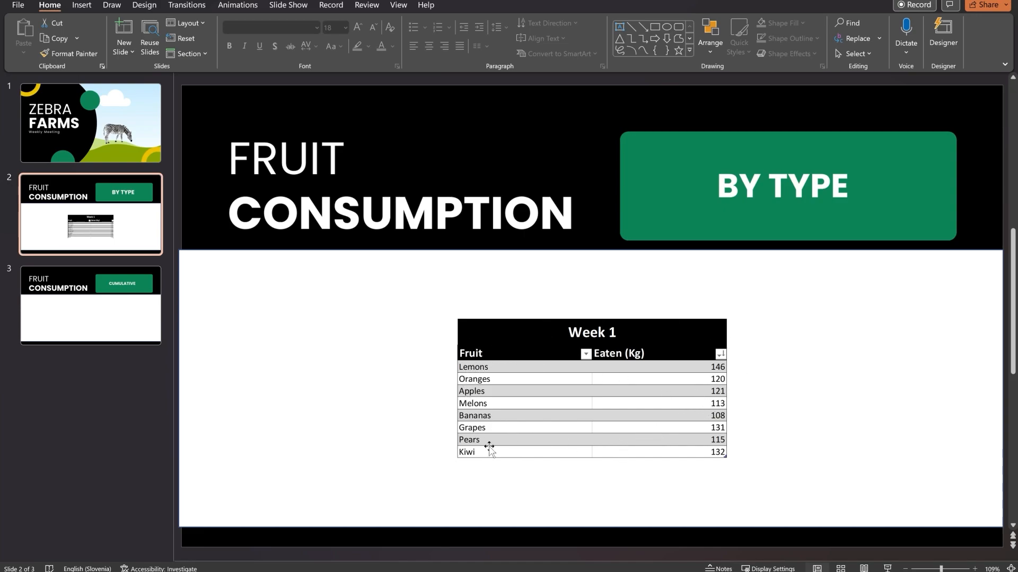
pyautogui.moveTo(504, 365)
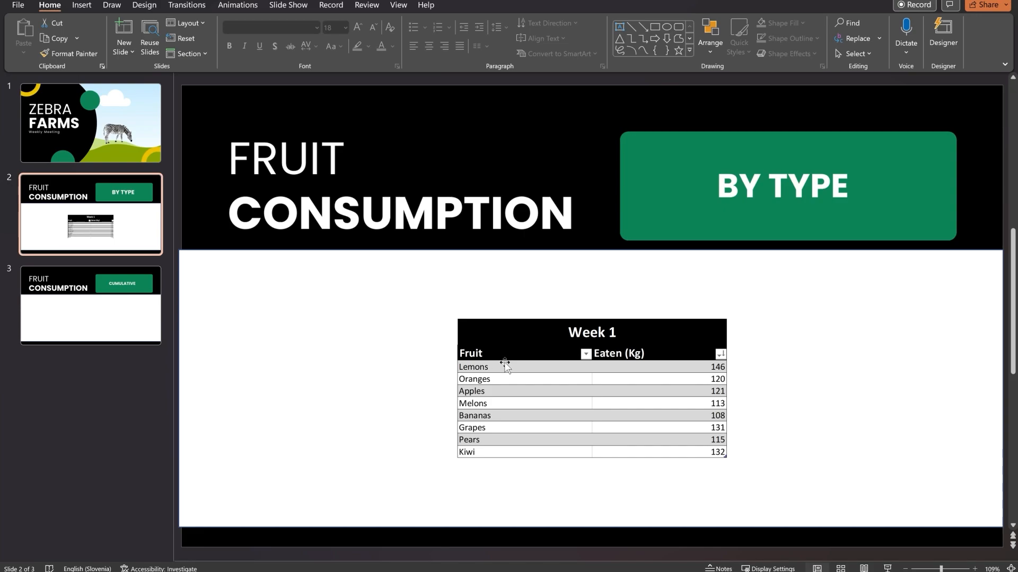
pyautogui.moveTo(585, 378)
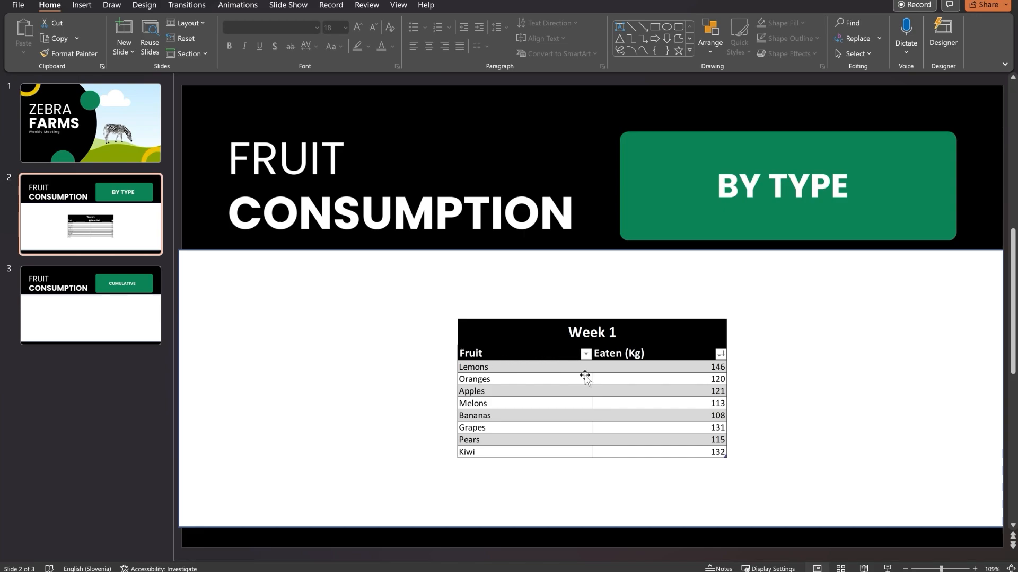
pyautogui.click(590, 380)
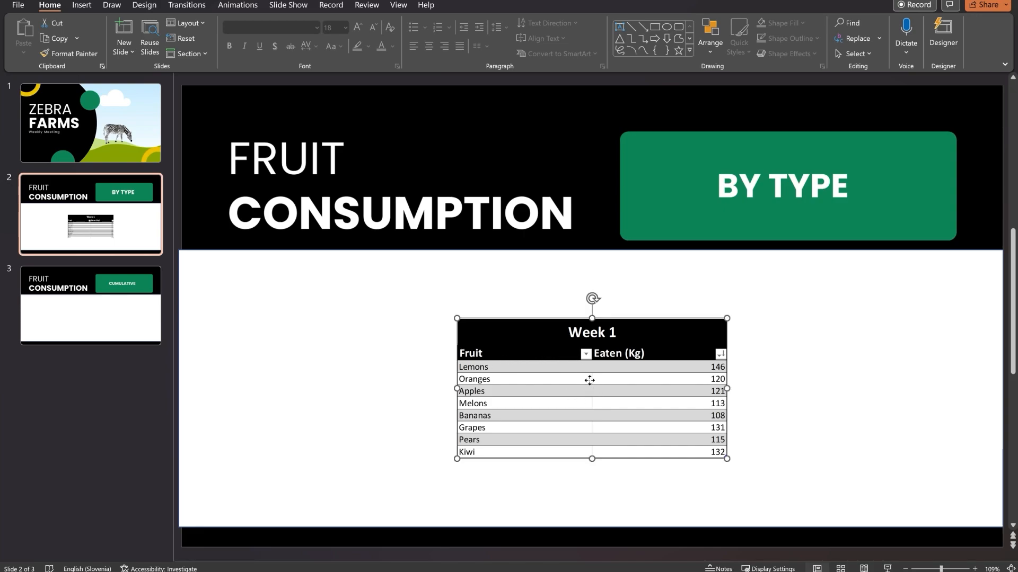
pyautogui.rightClick(591, 380)
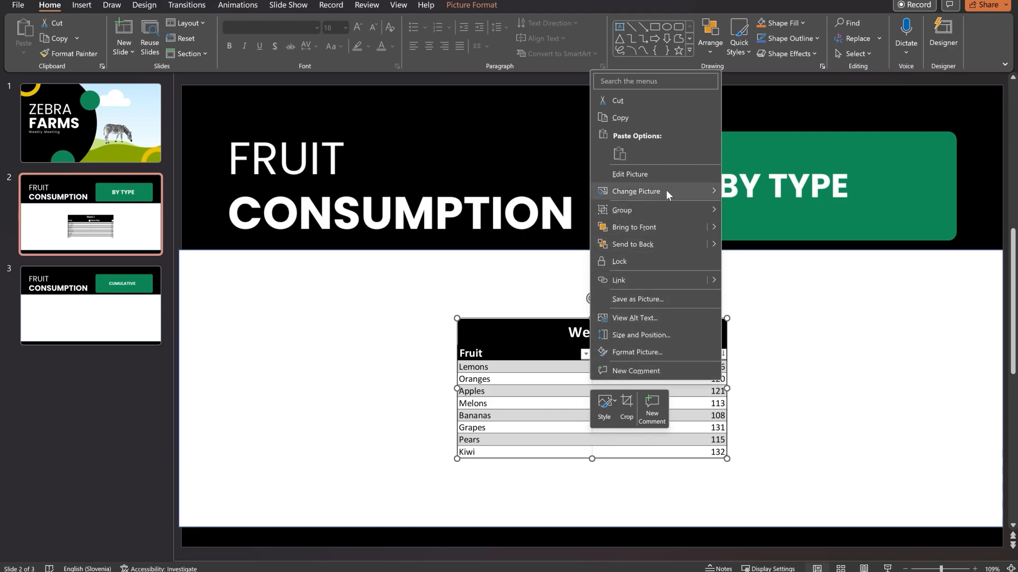
pyautogui.click(635, 191)
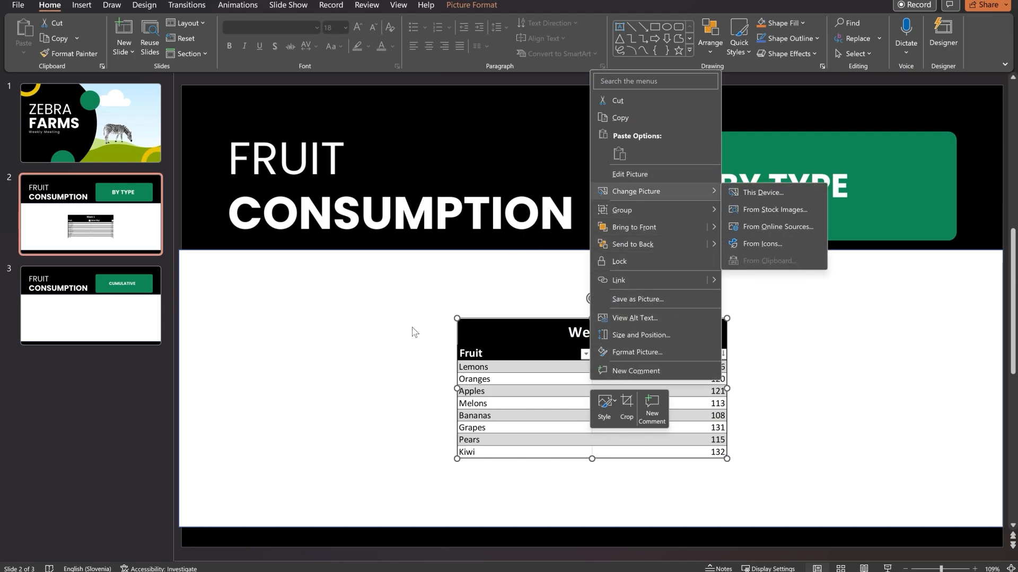
pyautogui.click(380, 332)
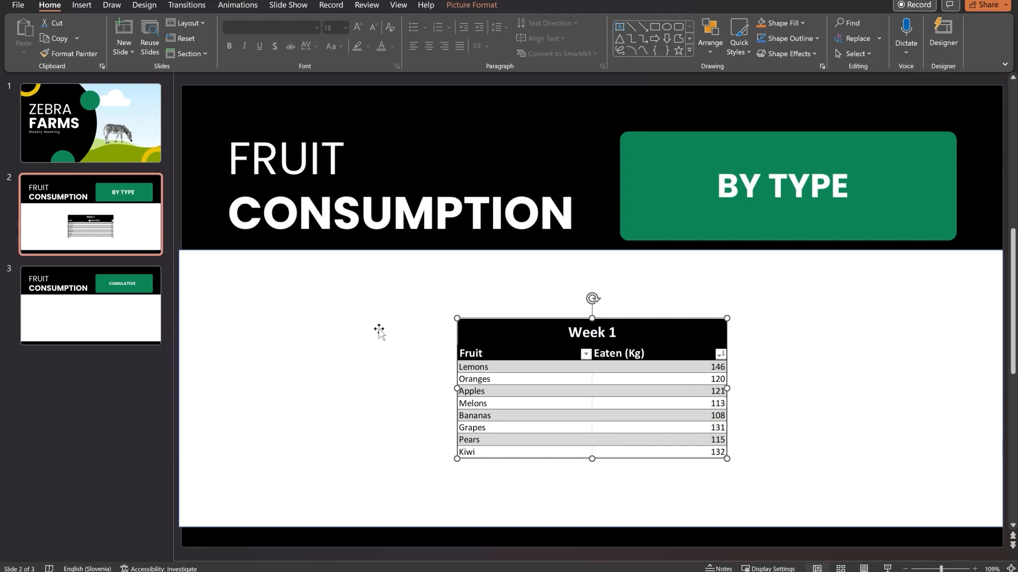
pyautogui.moveTo(684, 368)
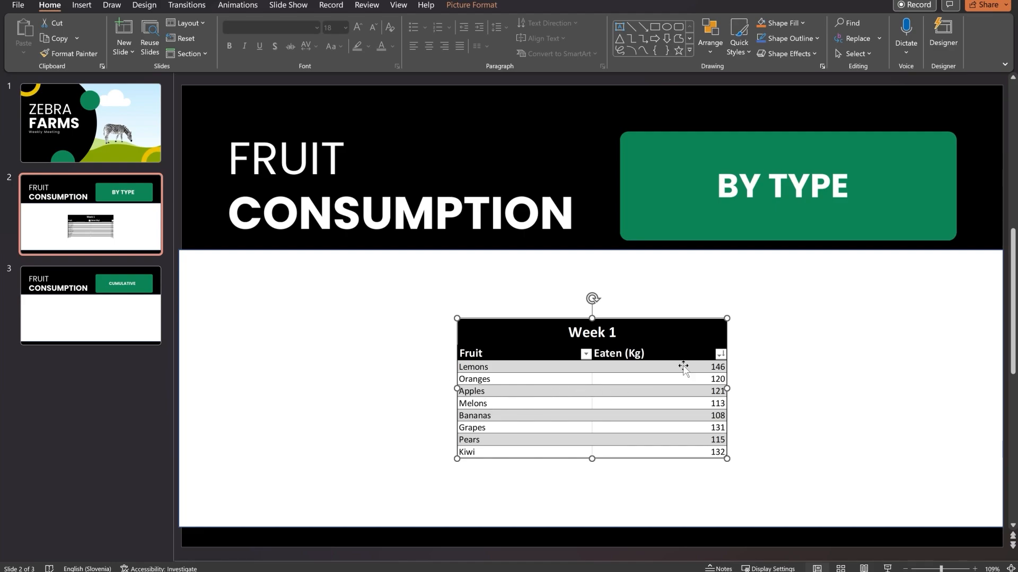
pyautogui.moveTo(771, 342)
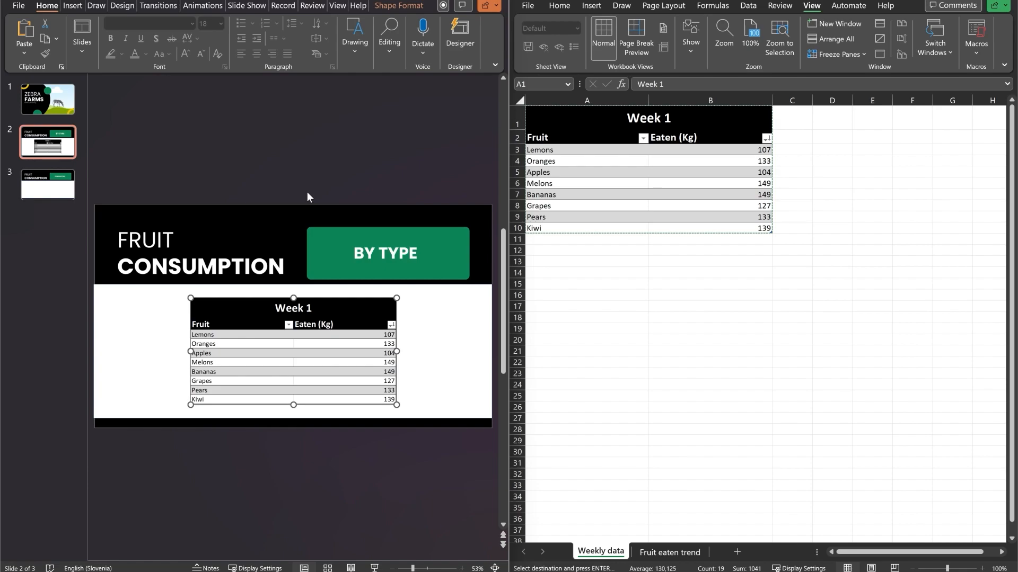
pyautogui.moveTo(307, 322)
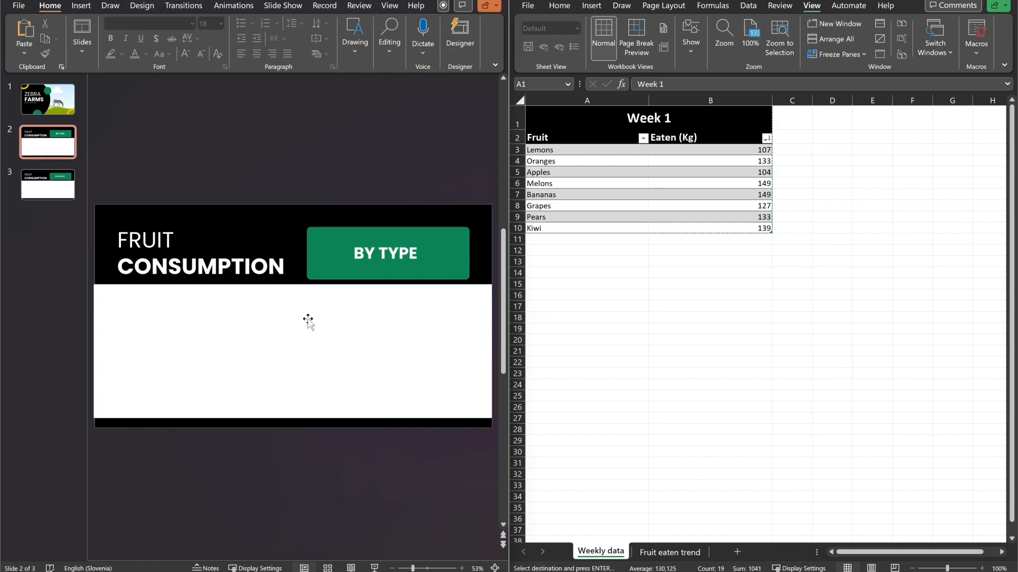
pyautogui.moveTo(375, 331)
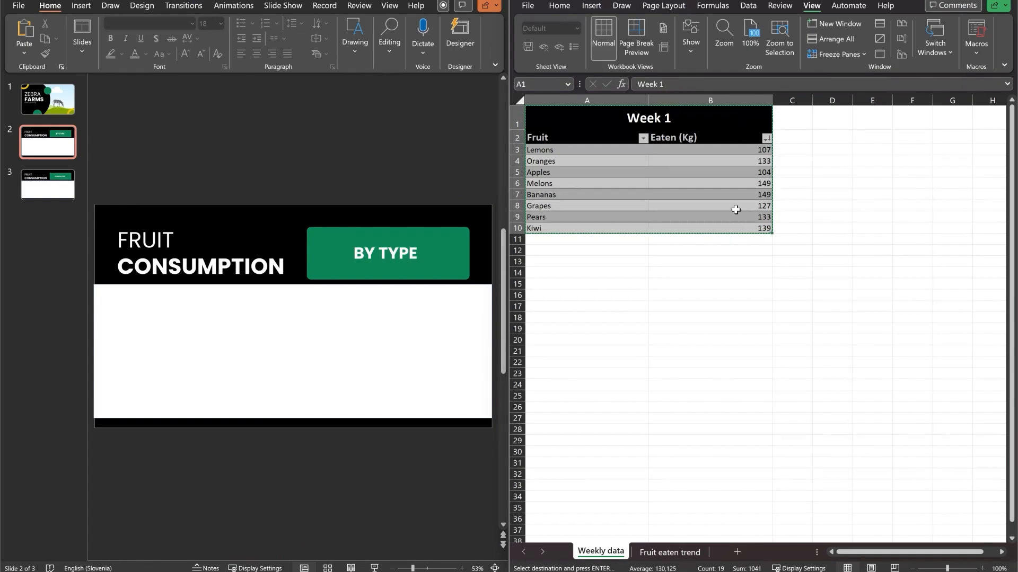
# Copy the Week 1 fruit table range from the Weekly data sheet.
pyautogui.press('ctrl+c')
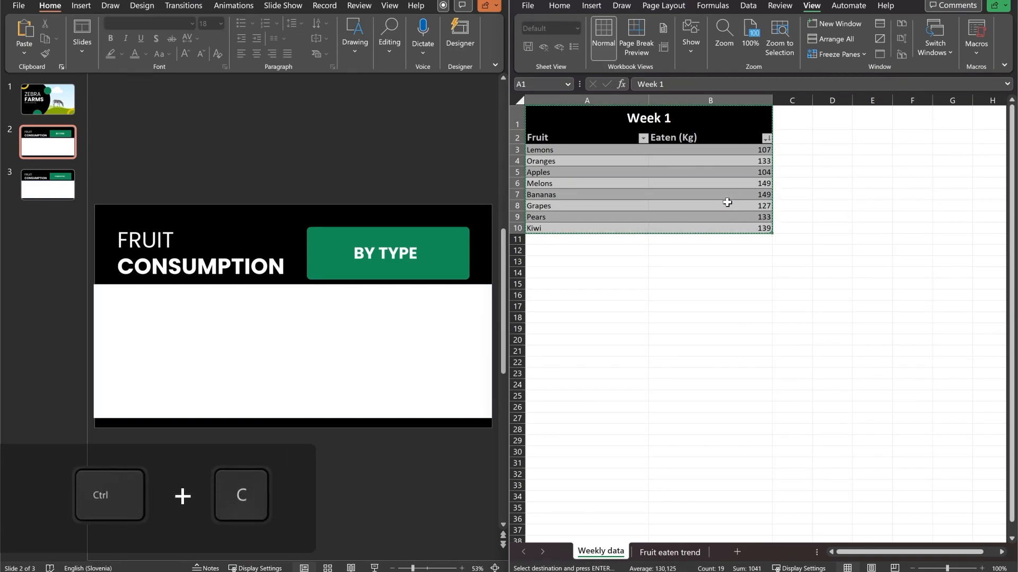
pyautogui.press('ctrl+c')
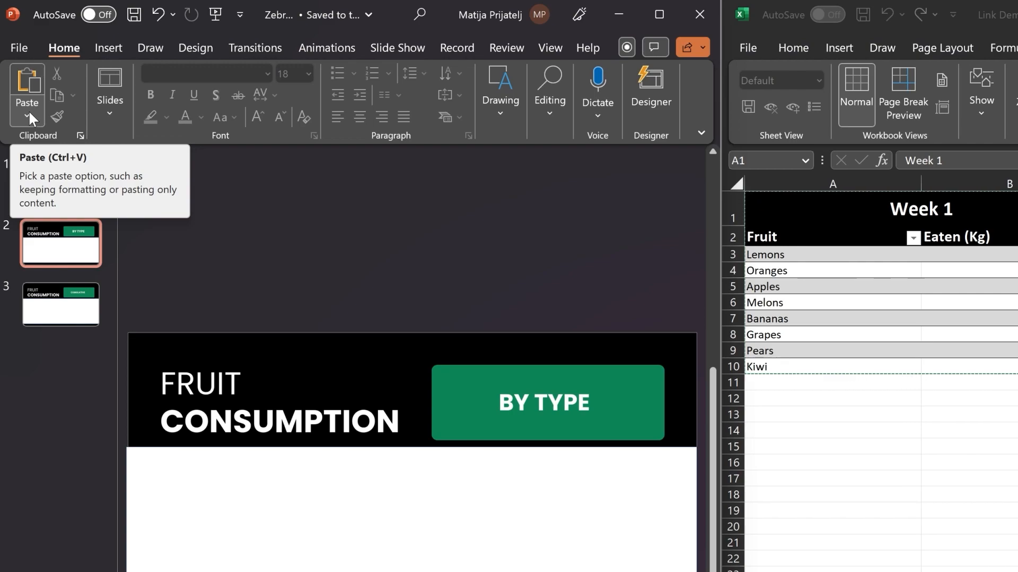
# Paste the table as a linked Microsoft Excel Worksheet Object via Paste Special > Paste link.
pyautogui.click(26, 119)
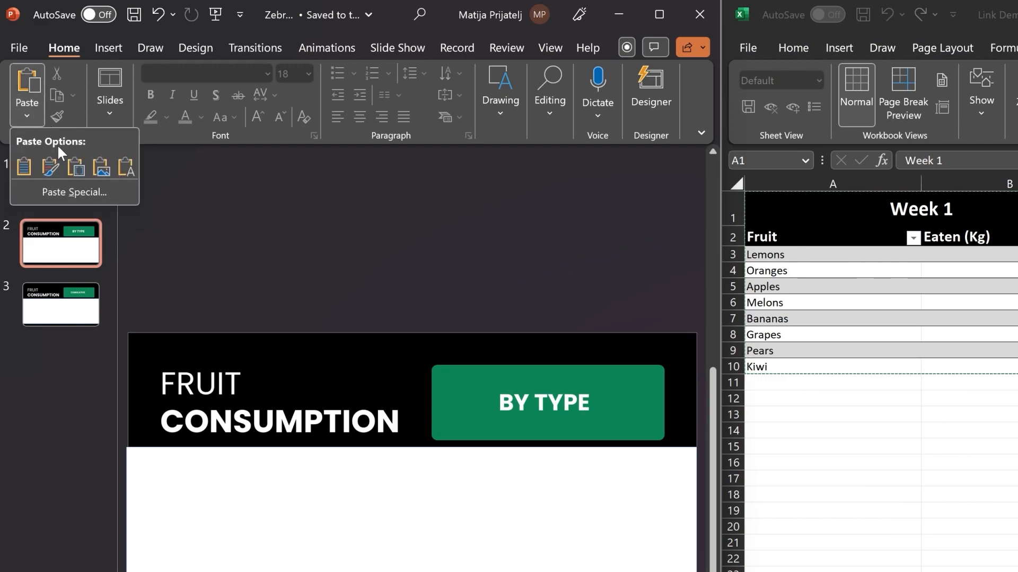
pyautogui.click(74, 192)
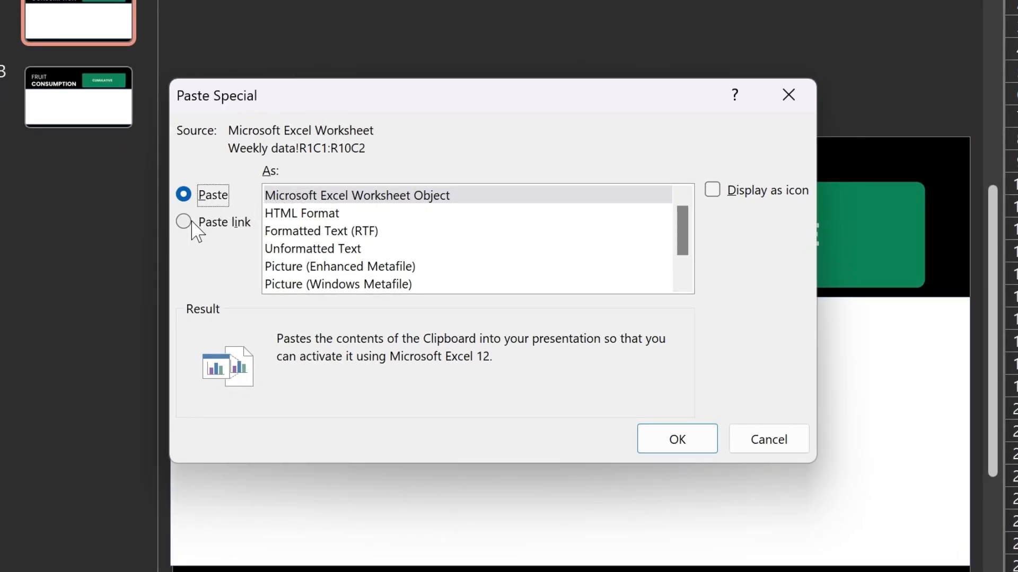
pyautogui.click(183, 222)
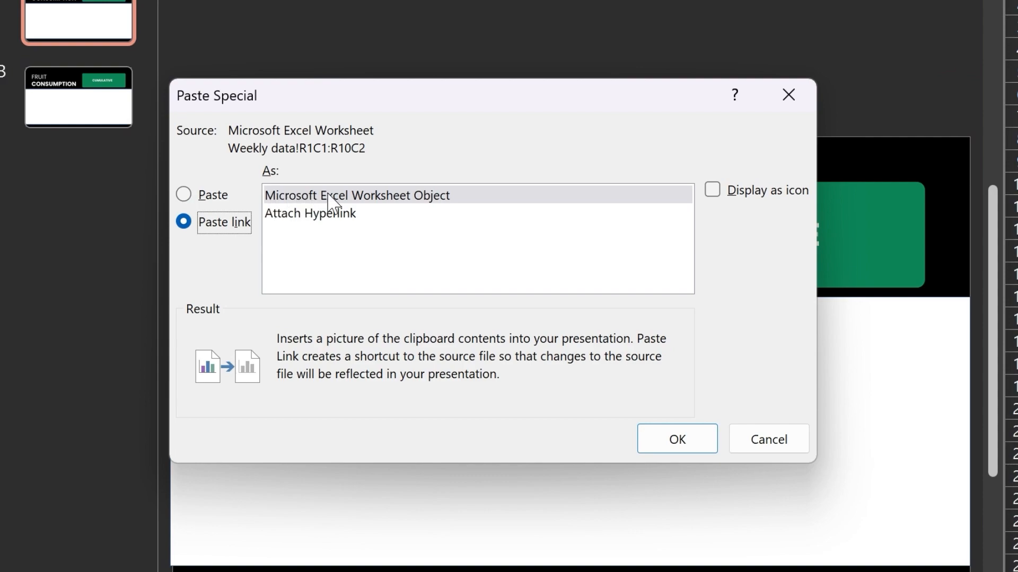
pyautogui.moveTo(465, 207)
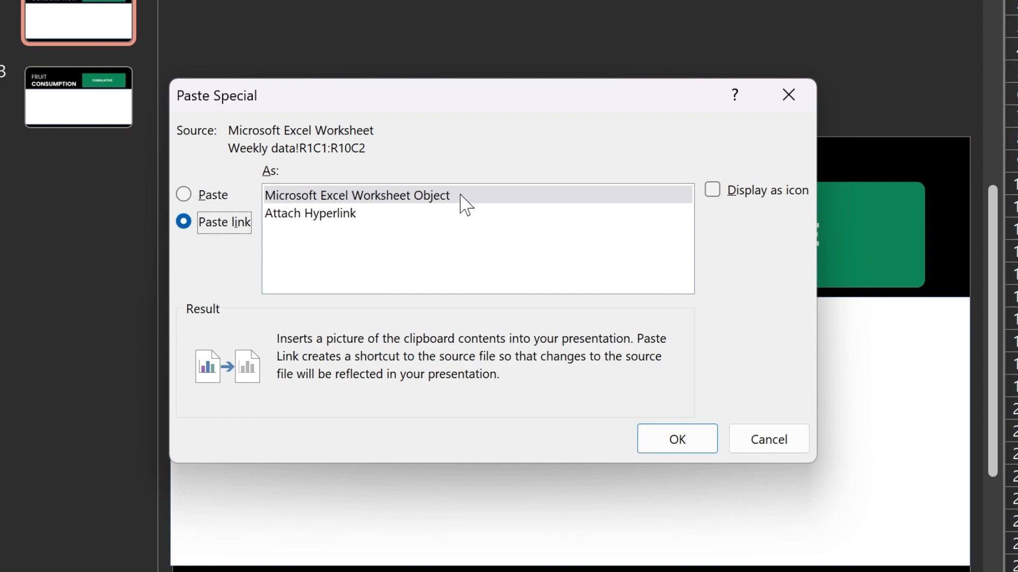
pyautogui.click(356, 195)
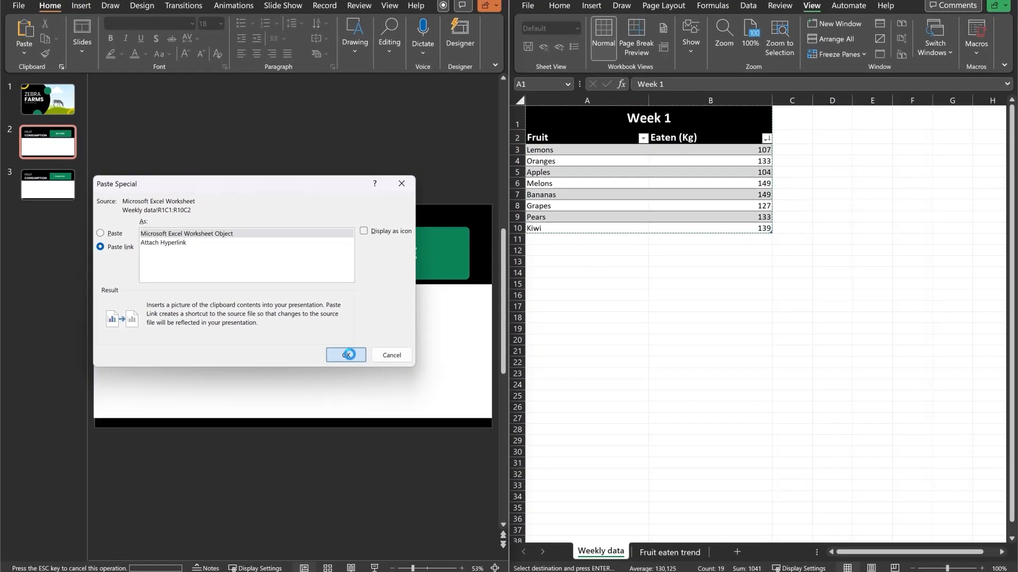
pyautogui.click(346, 355)
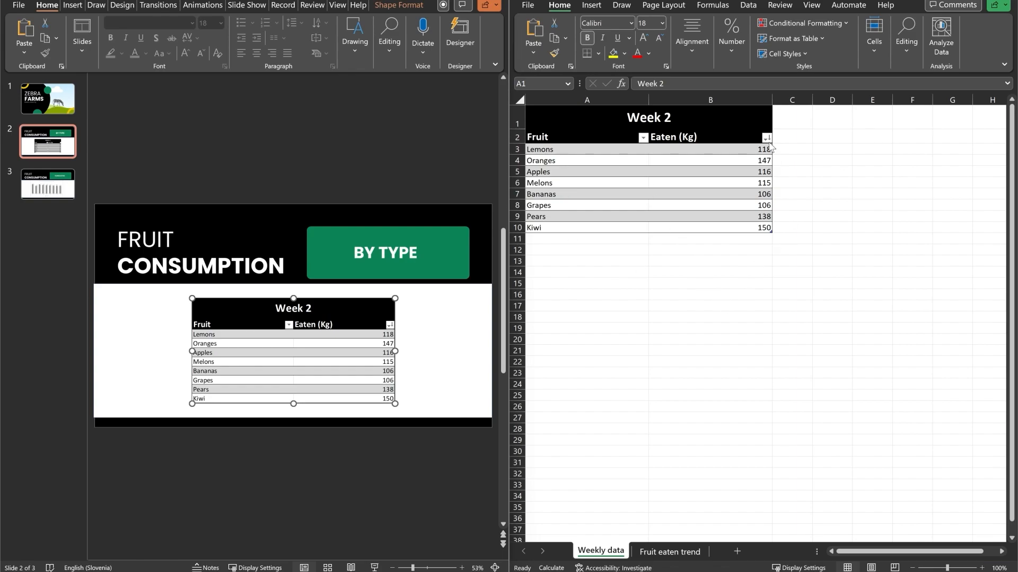
# Recalculate the sheet so the table reads Week 3 with fresh Eaten (Kg) values.
pyautogui.click(709, 99)
pyautogui.write('3')
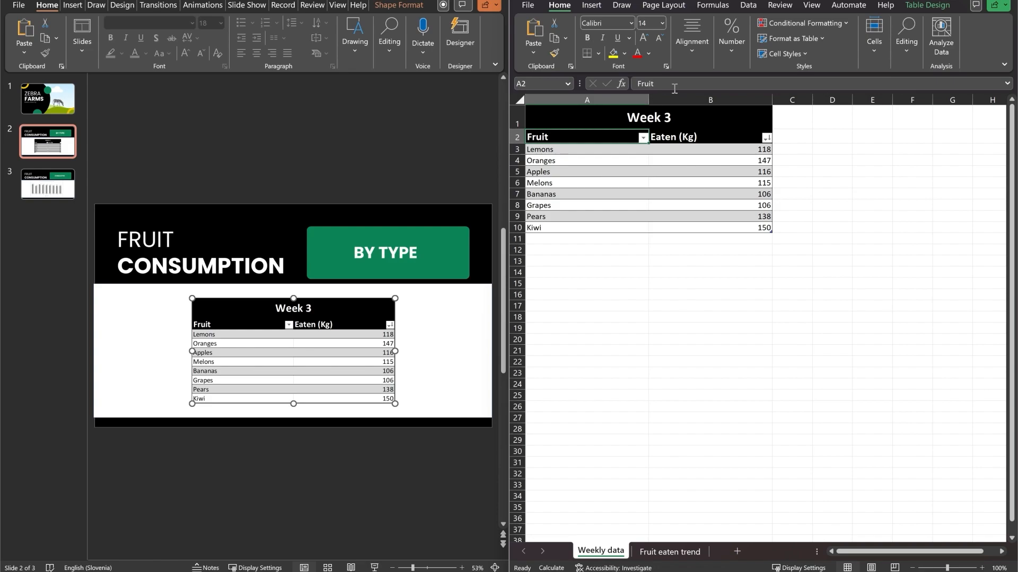
pyautogui.moveTo(672, 89)
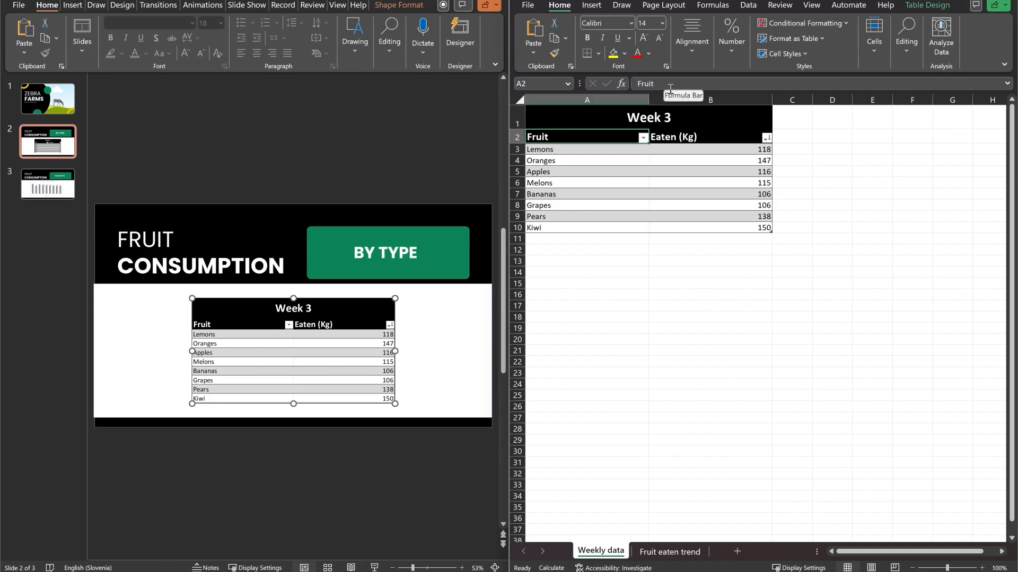
pyautogui.moveTo(204, 295)
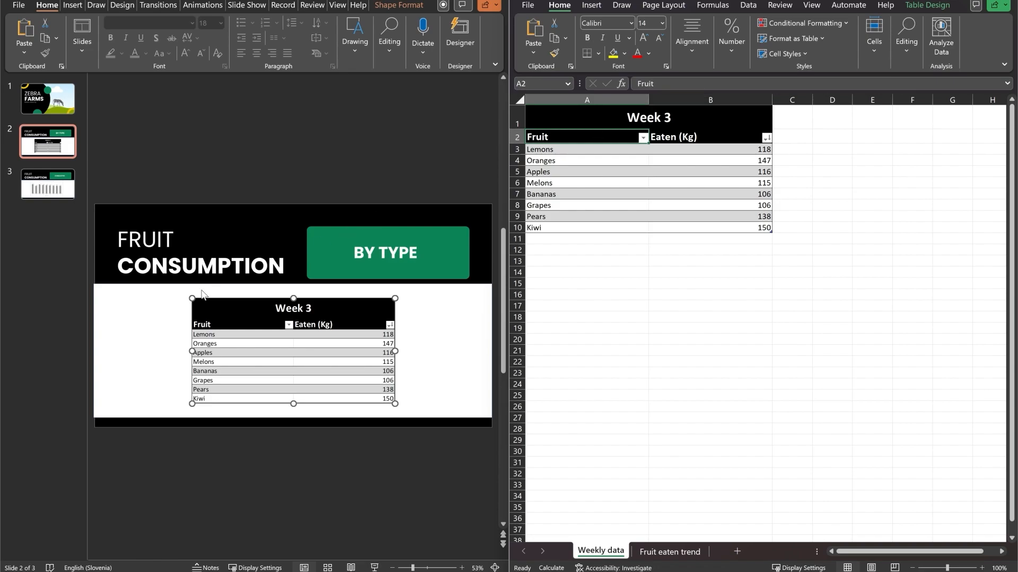
pyautogui.moveTo(360, 336)
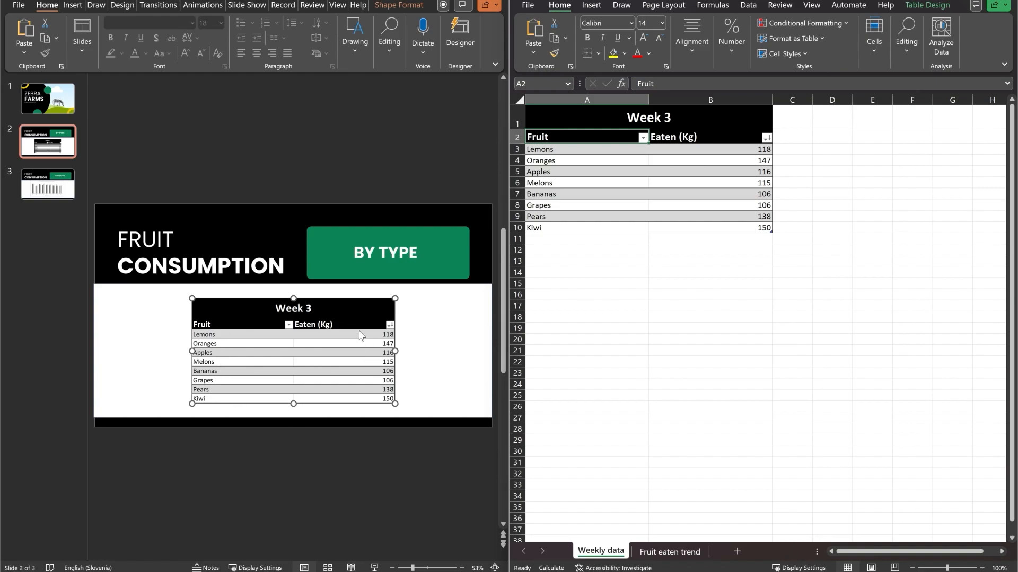
pyautogui.moveTo(354, 385)
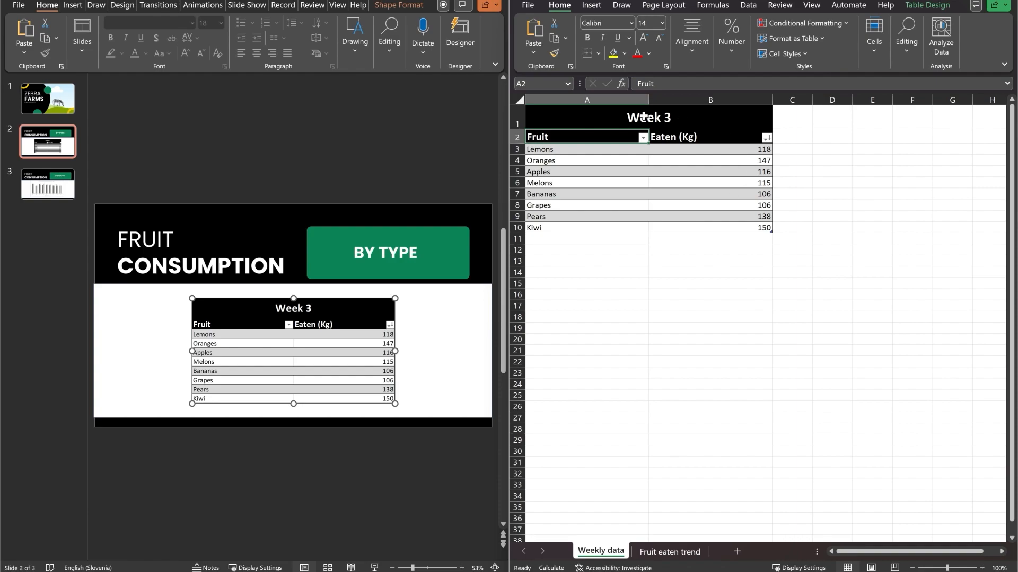
pyautogui.click(709, 283)
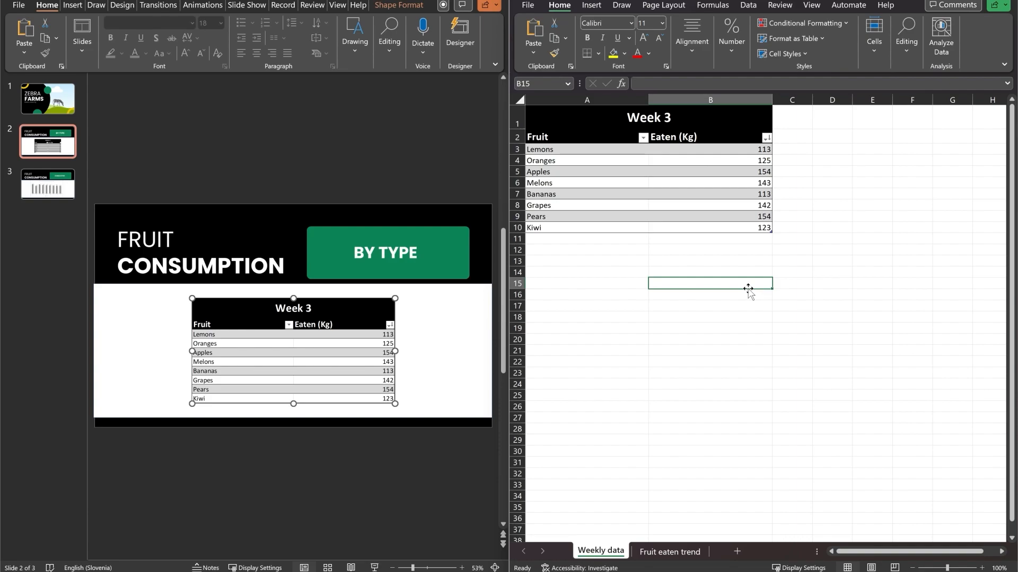
pyautogui.moveTo(459, 400)
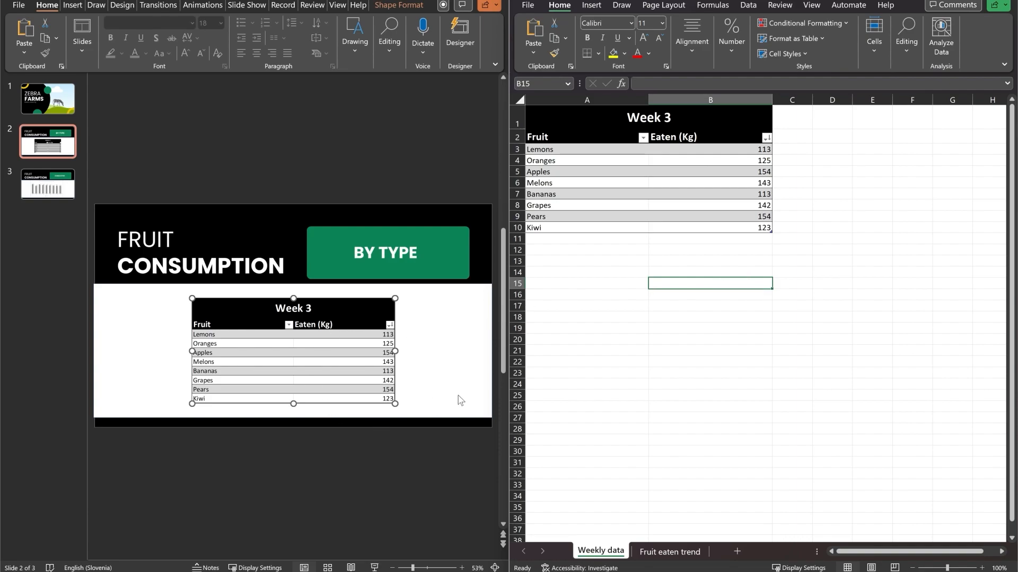
pyautogui.moveTo(733, 312)
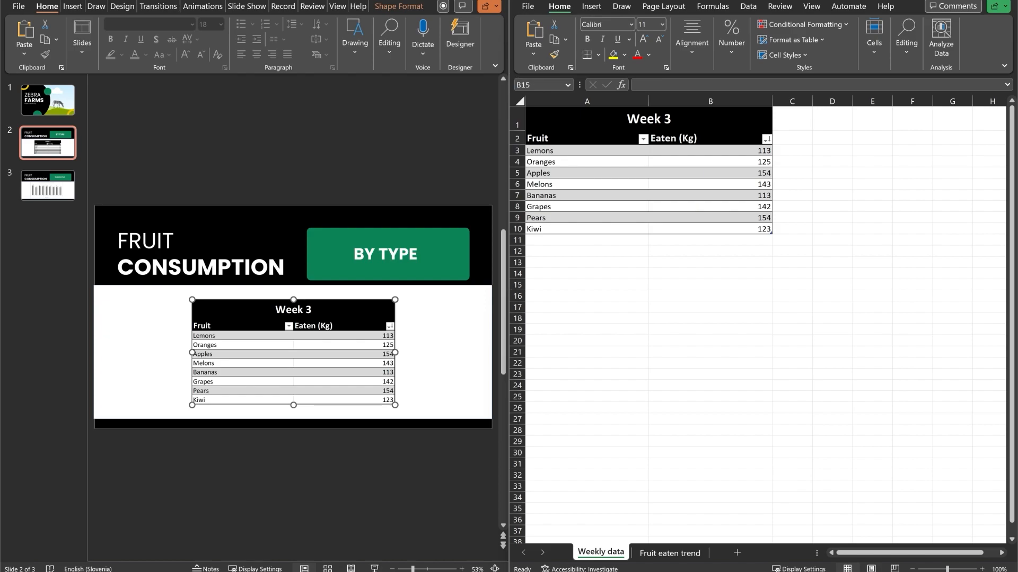
pyautogui.moveTo(816, 245)
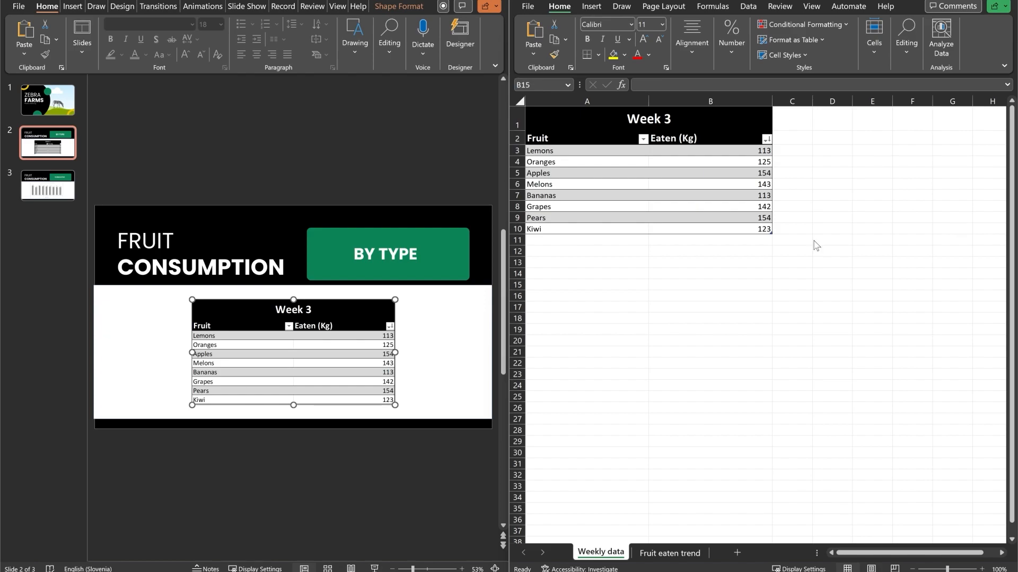
pyautogui.click(709, 284)
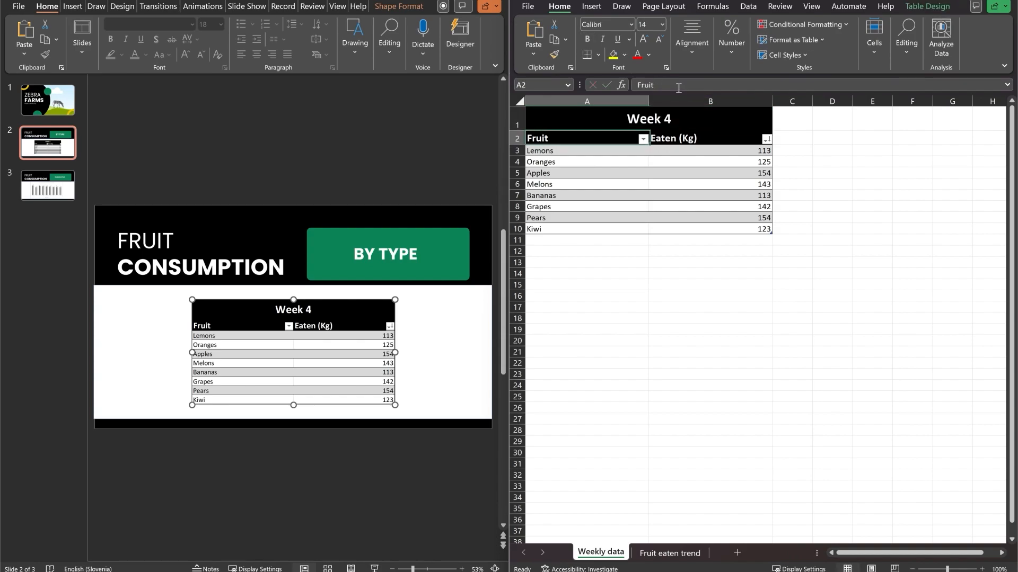
pyautogui.moveTo(318, 388)
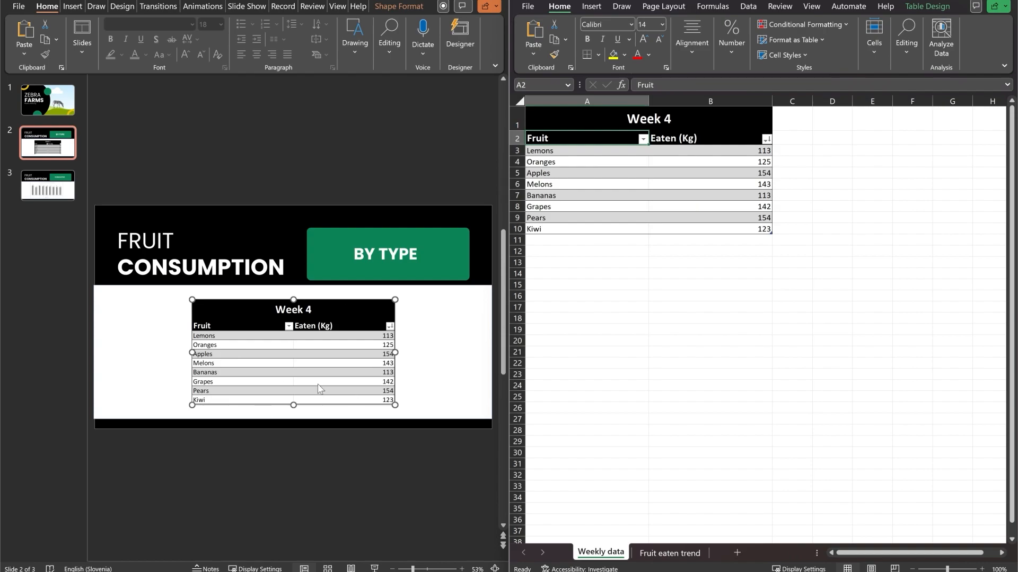
# Refresh to Week 4 values, then select the empty cell under Kiwi for a new fruit.
pyautogui.click(709, 273)
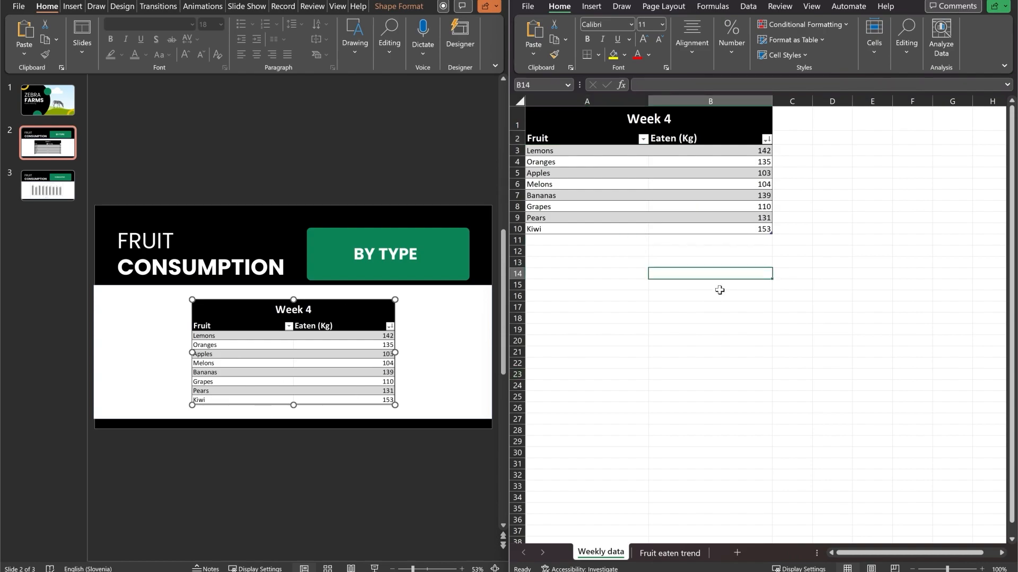
pyautogui.moveTo(744, 252)
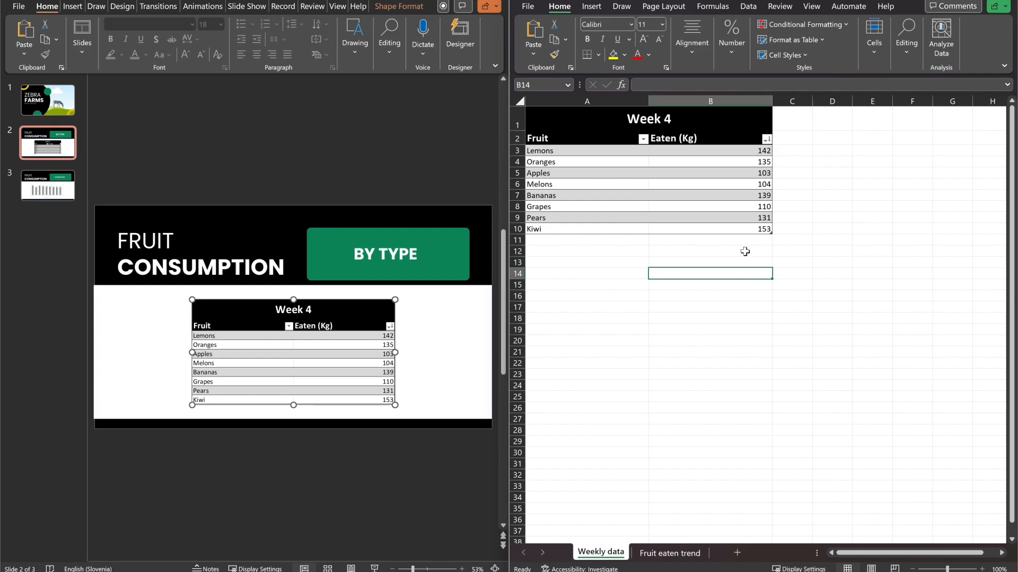
pyautogui.click(586, 241)
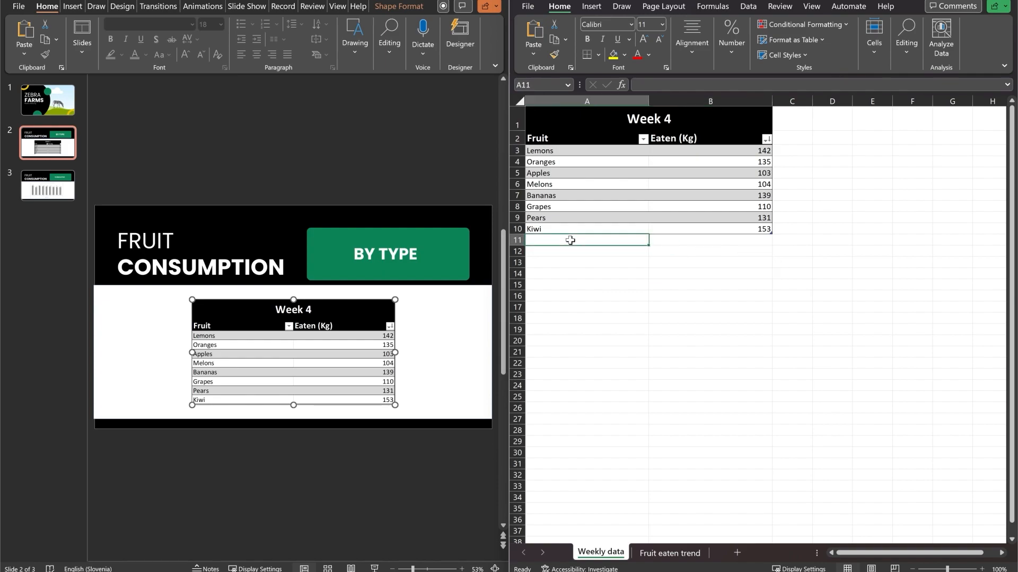
pyautogui.moveTo(663, 290)
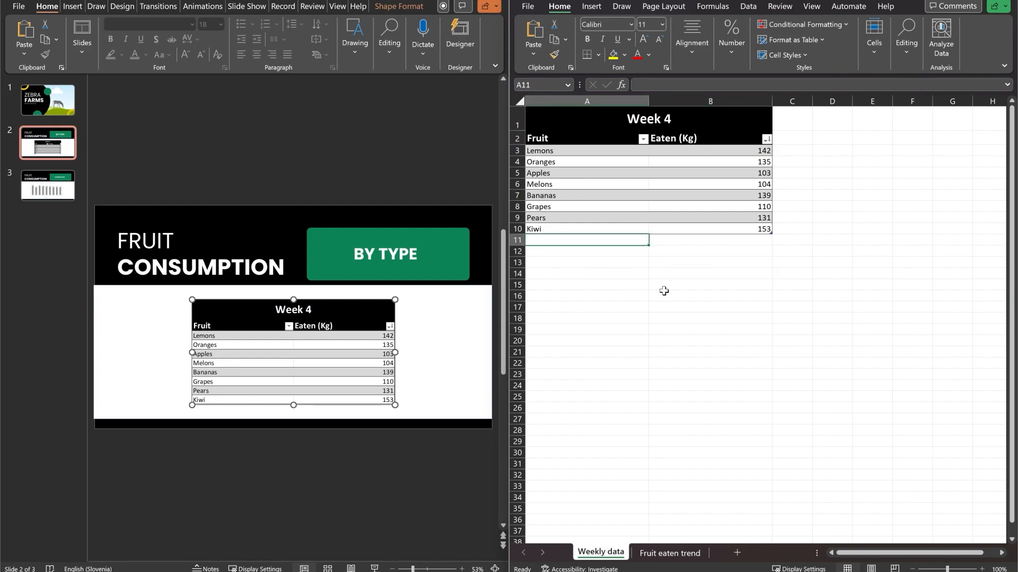
pyautogui.moveTo(753, 322)
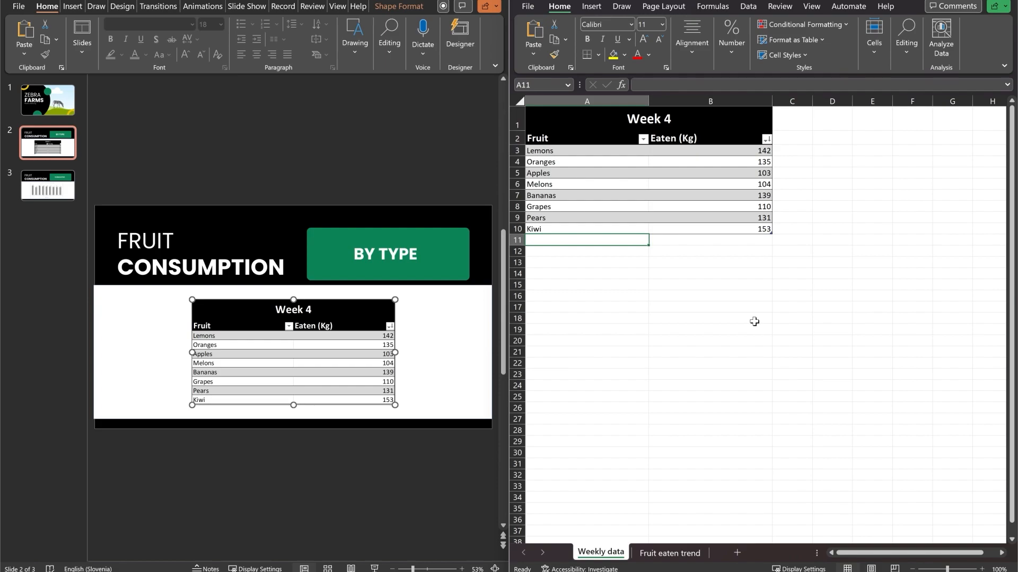
# Add a Pineapples row to the Week 4 table and move to its Eaten (Kg) cell.
pyautogui.write('Pears')
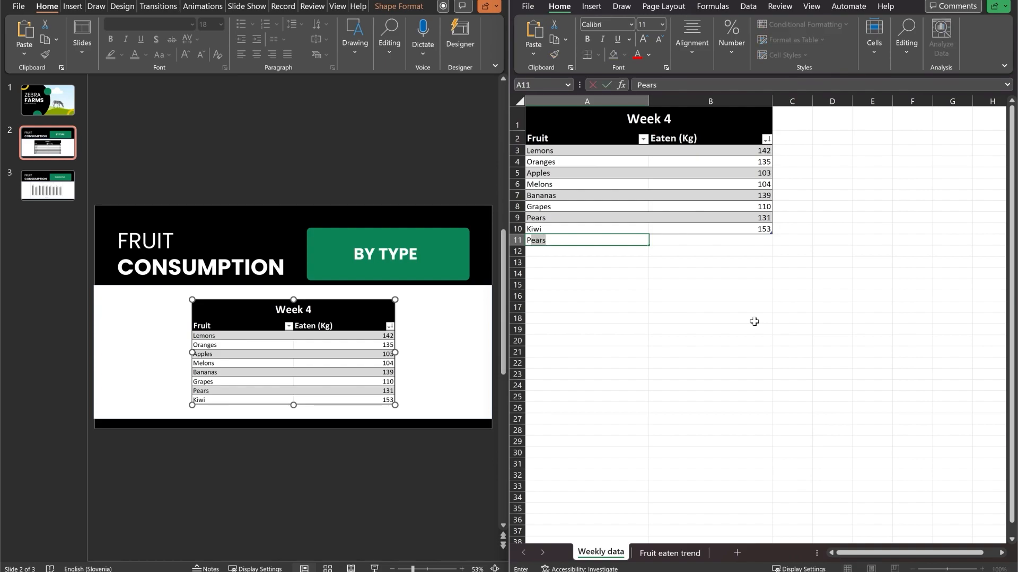
pyautogui.write('Pineapples')
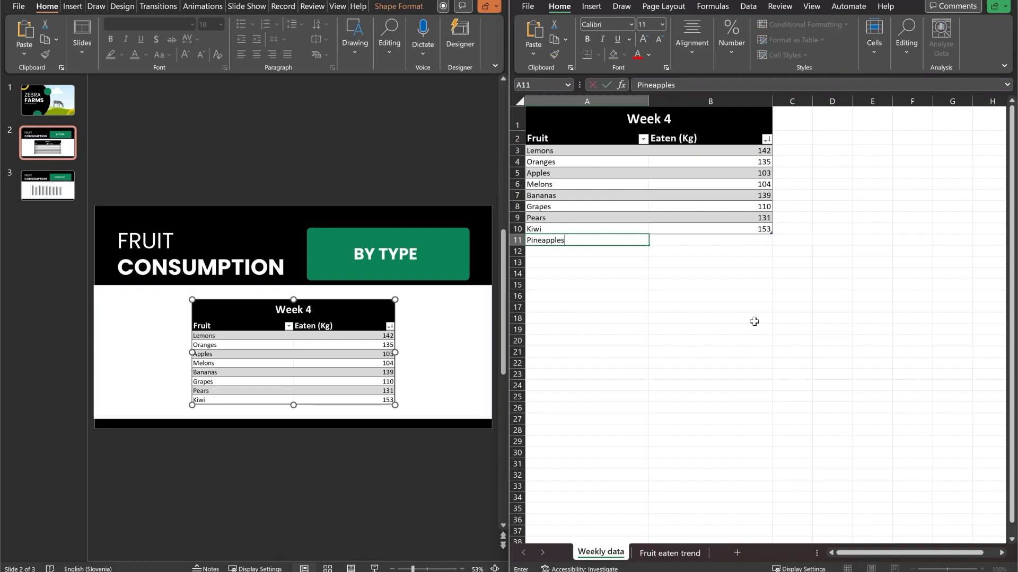
pyautogui.click(709, 239)
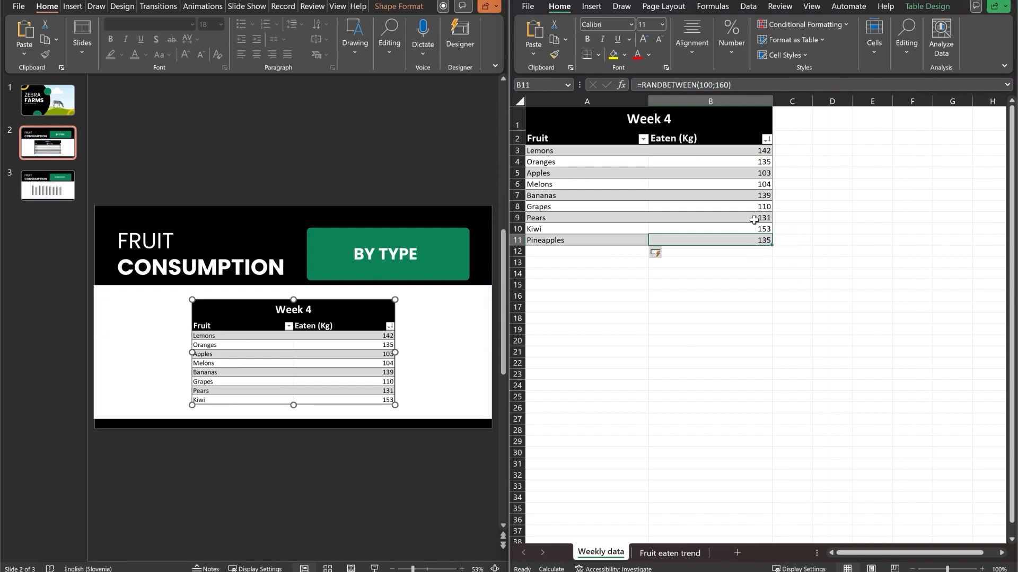
pyautogui.moveTo(855, 259)
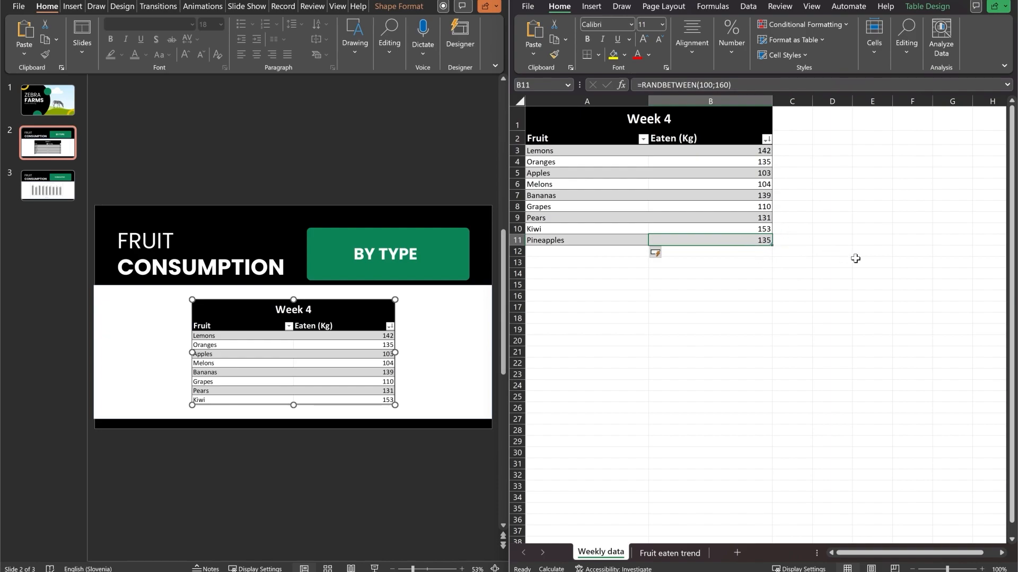
pyautogui.moveTo(702, 116)
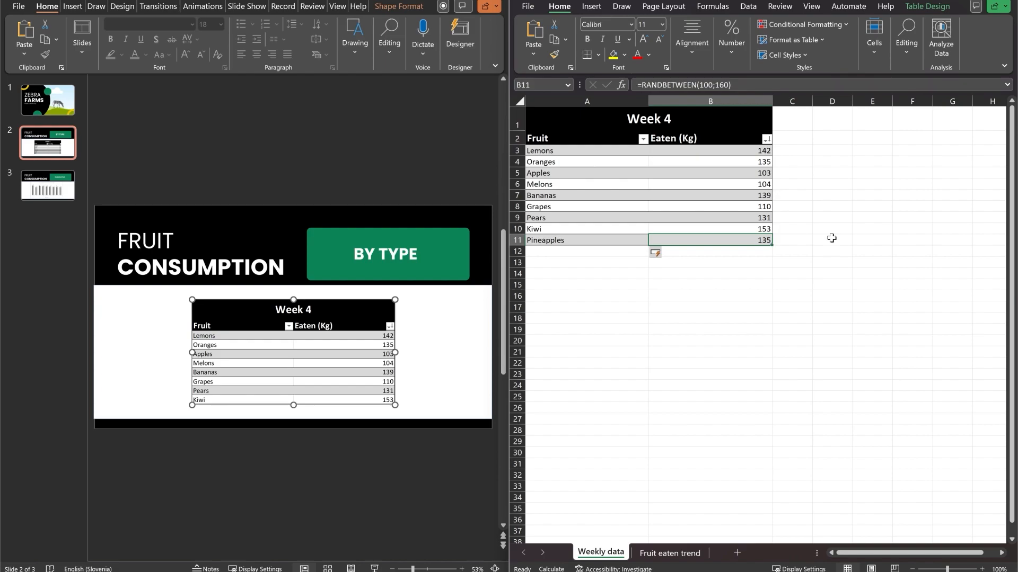
pyautogui.moveTo(687, 219)
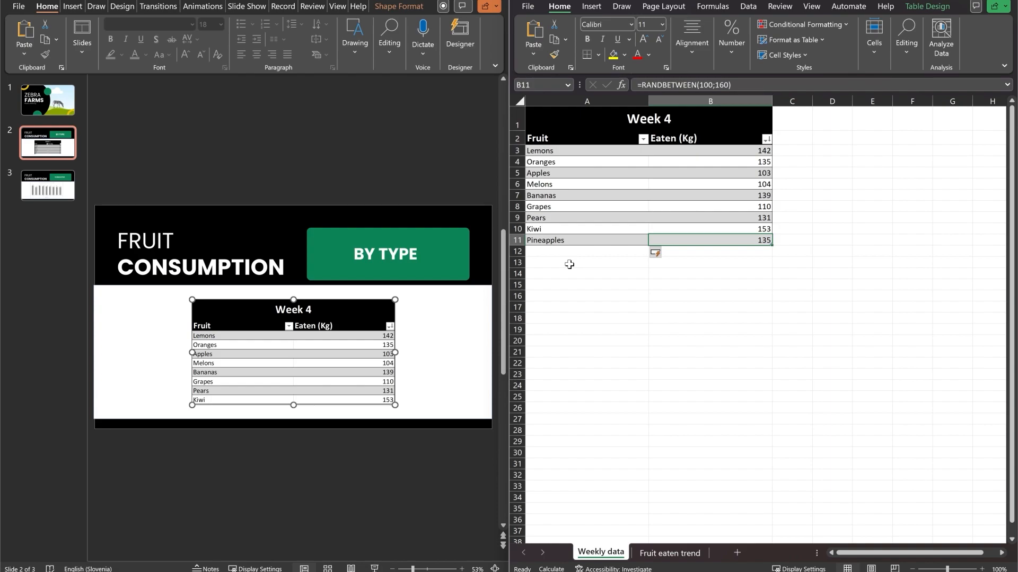
pyautogui.moveTo(479, 264)
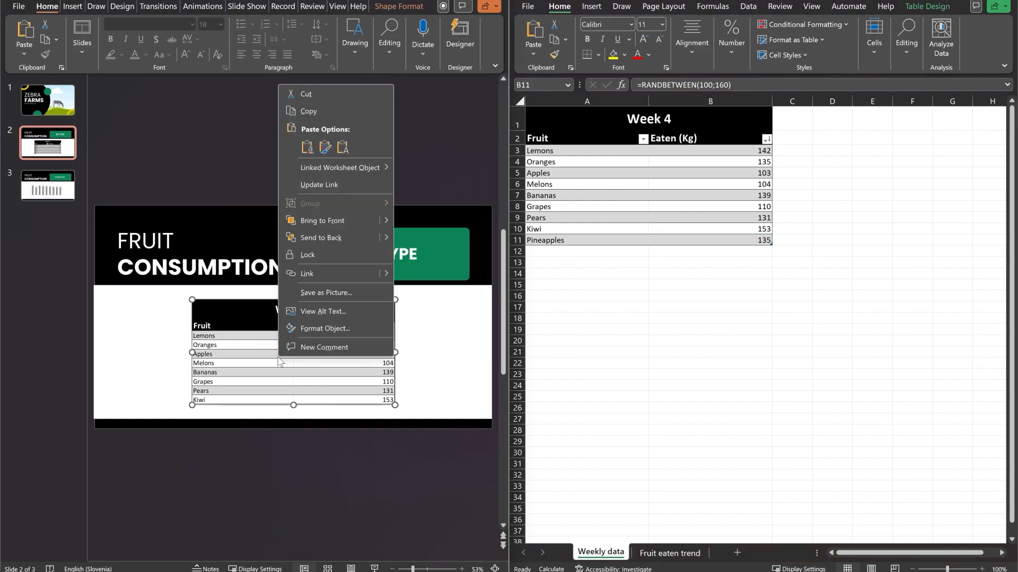
pyautogui.moveTo(319, 185)
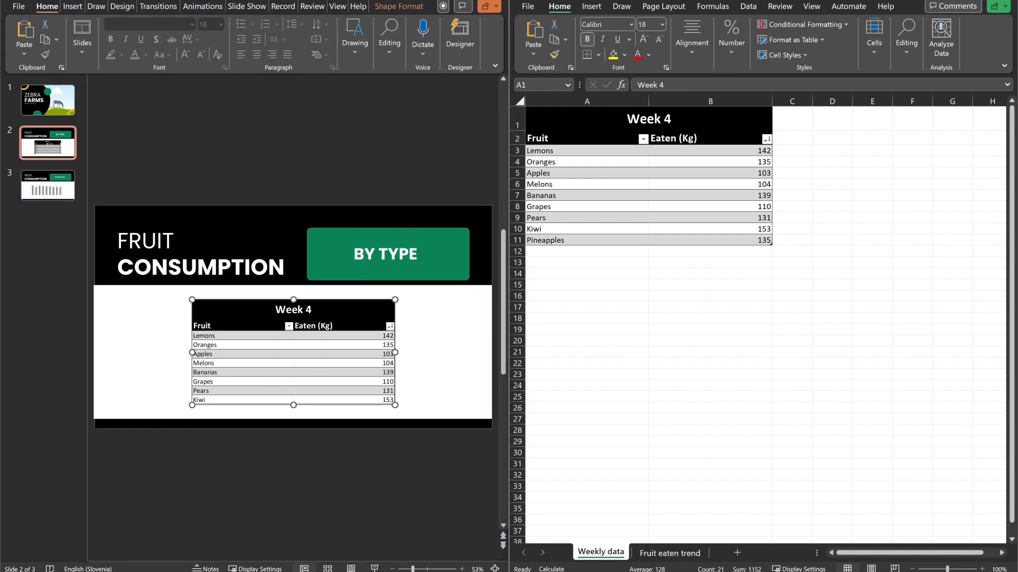
pyautogui.moveTo(571, 145)
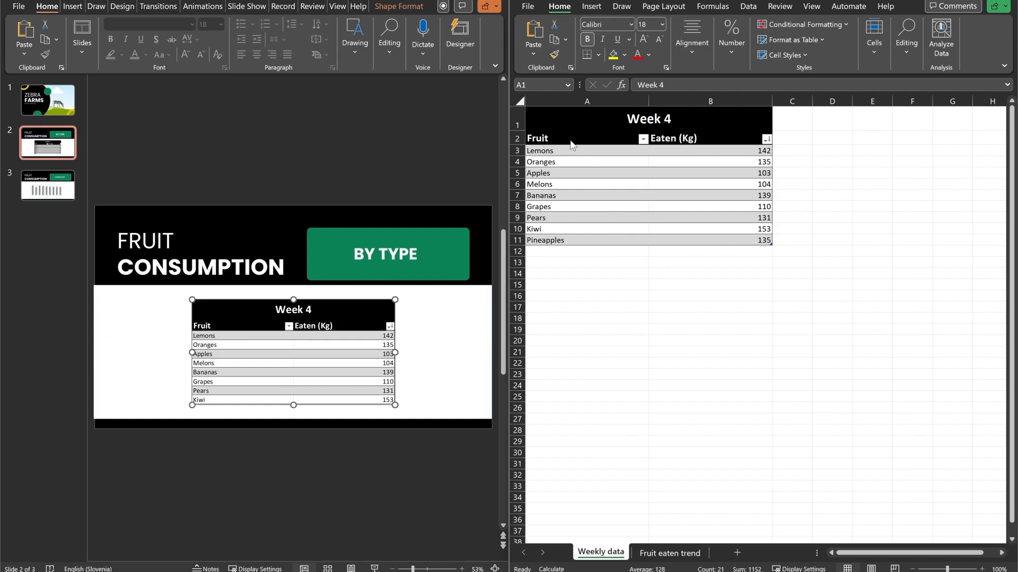
pyautogui.moveTo(538, 121)
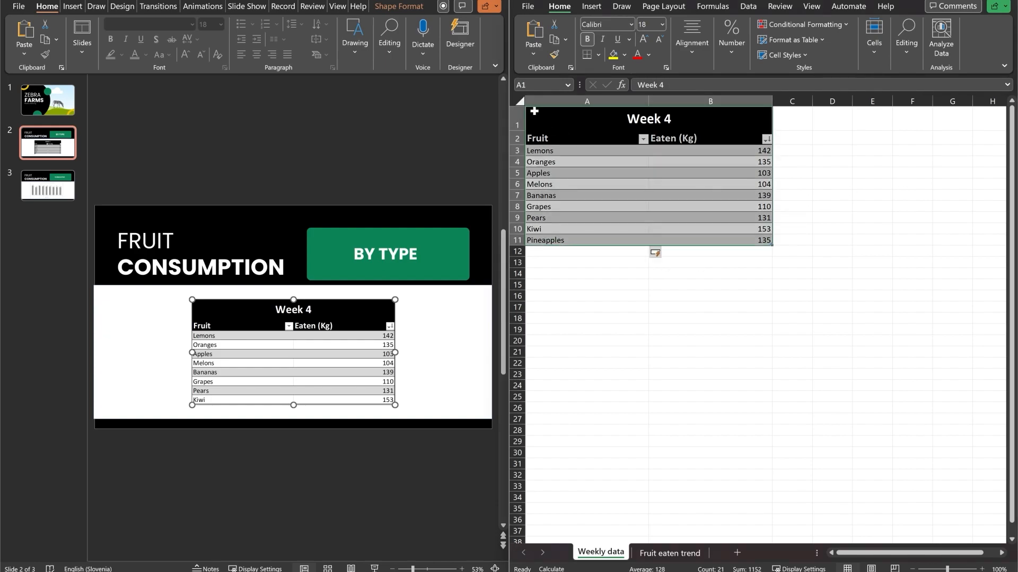
pyautogui.moveTo(722, 250)
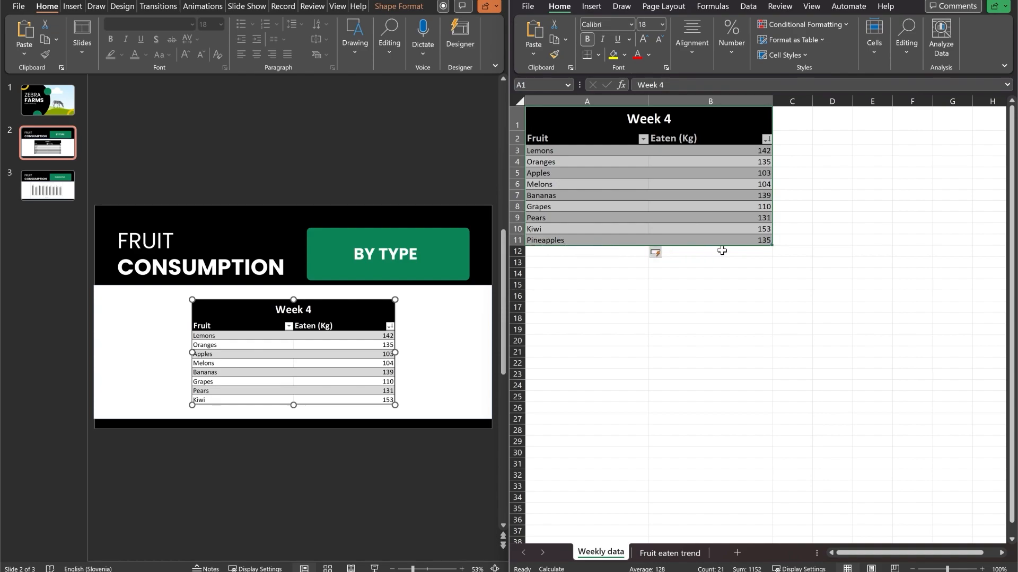
pyautogui.moveTo(554, 114)
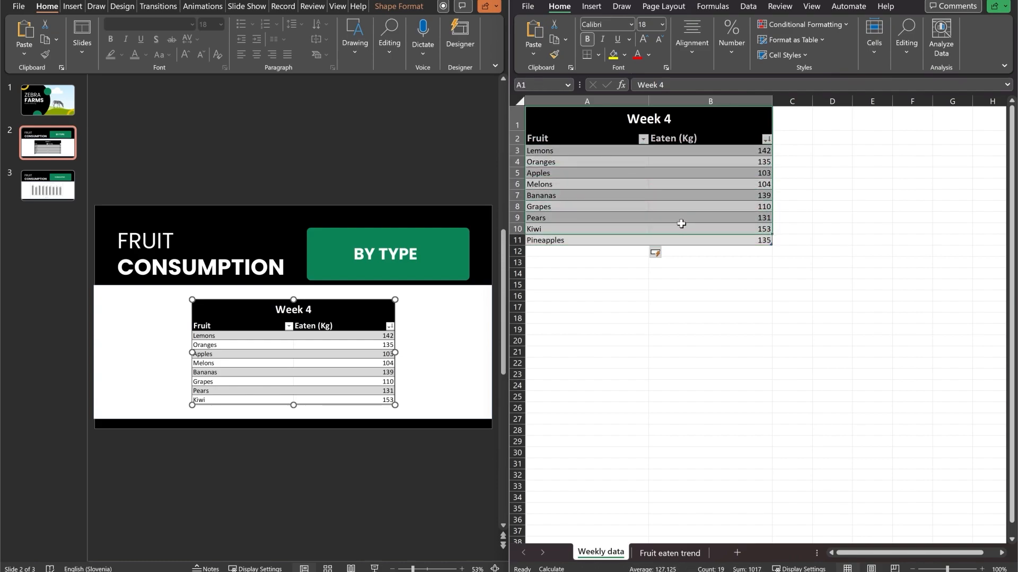
pyautogui.moveTo(643, 232)
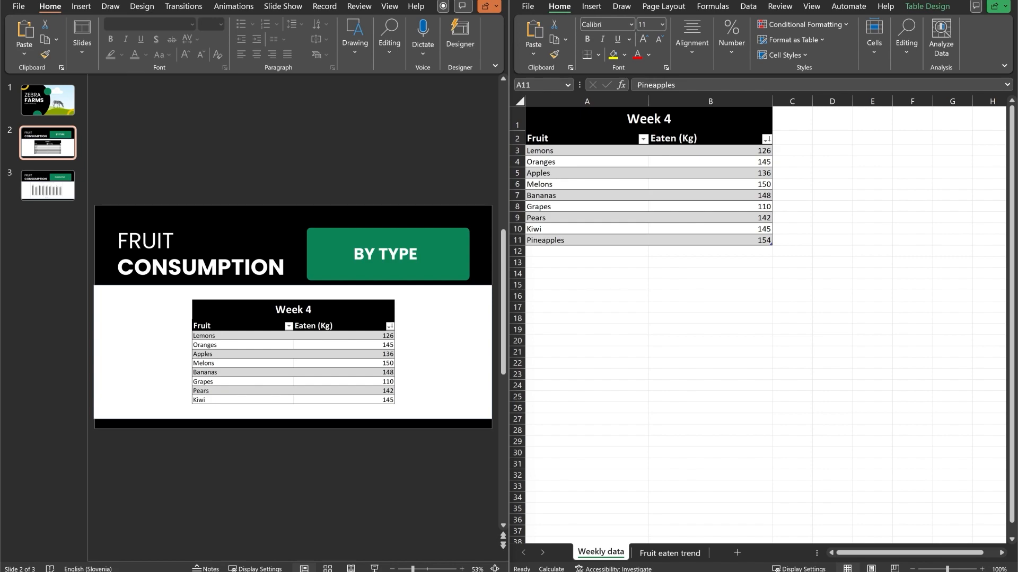
# Switch to the Fruit eaten trend sheet with the Week 8 table and cumulative chart.
pyautogui.click(160, 554)
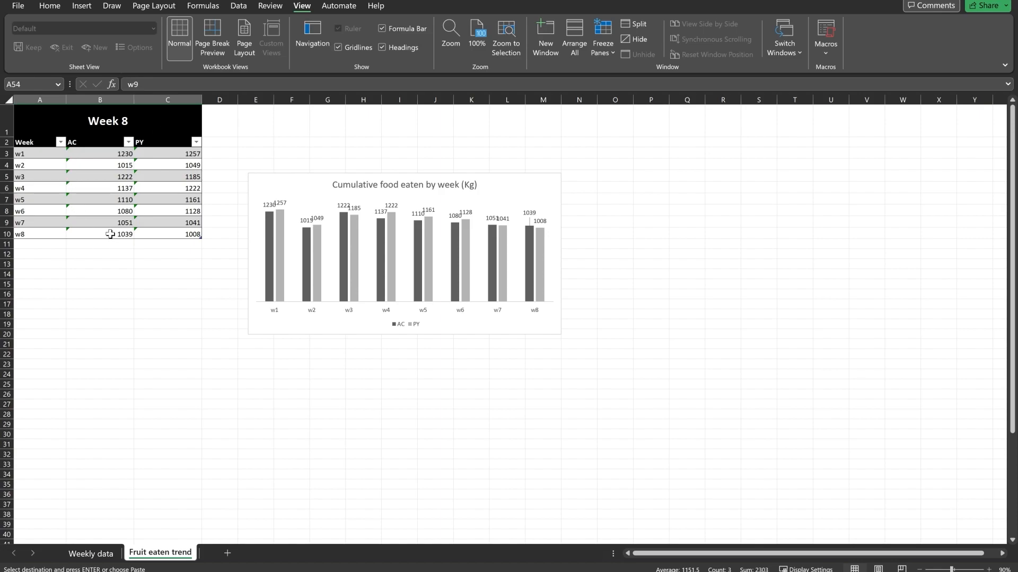
pyautogui.moveTo(43, 230)
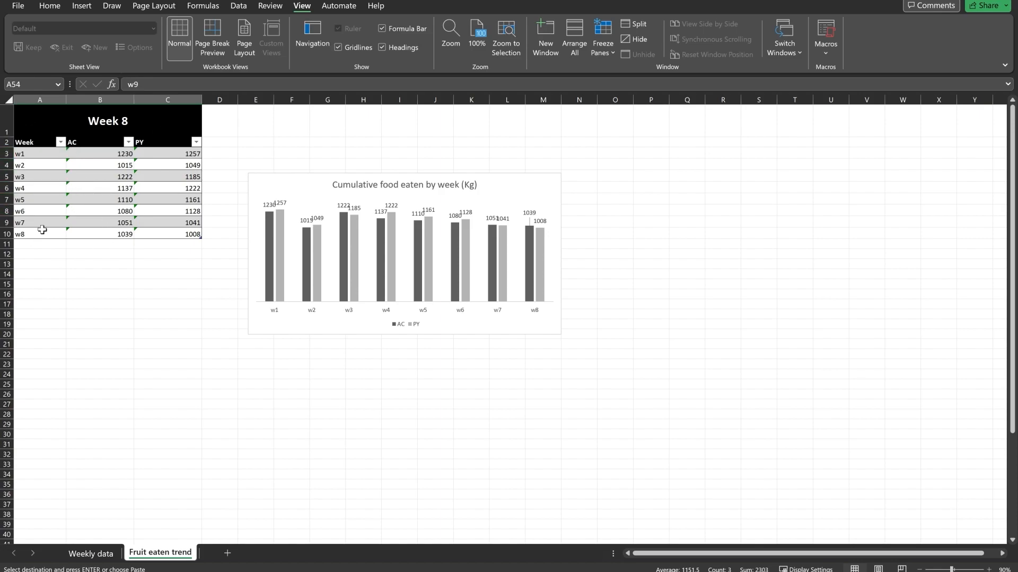
pyautogui.moveTo(38, 141)
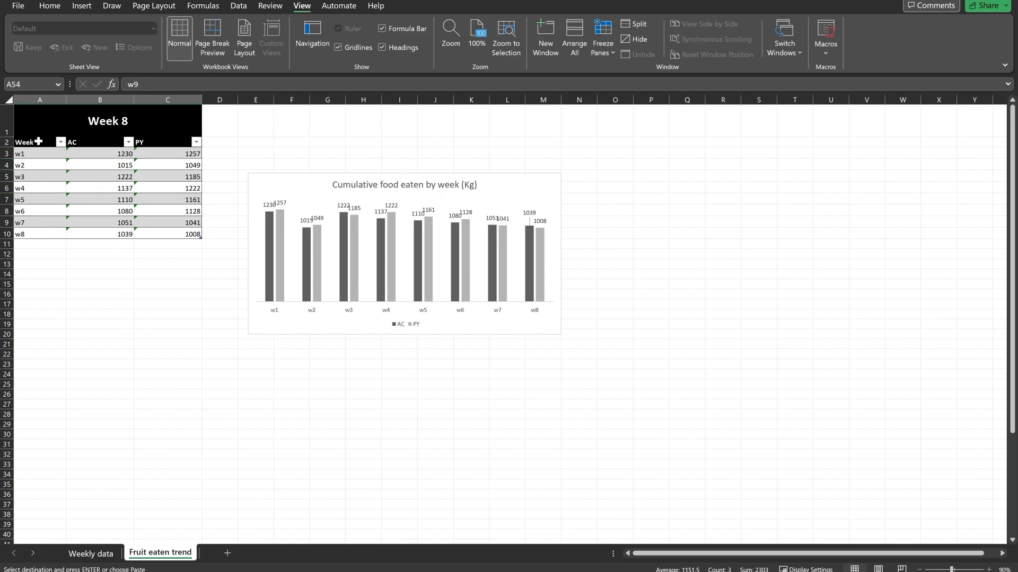
pyautogui.moveTo(28, 261)
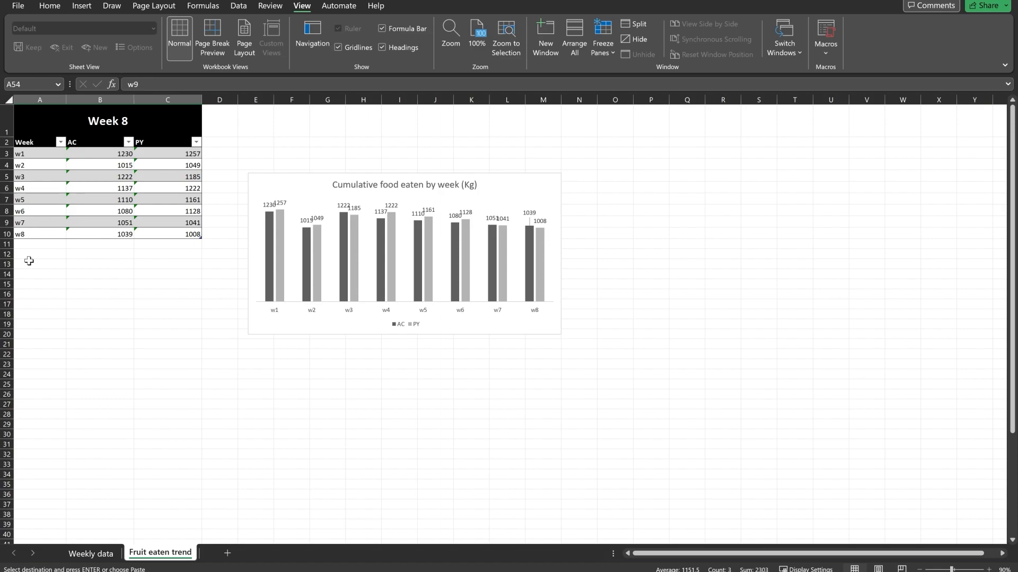
pyautogui.moveTo(205, 212)
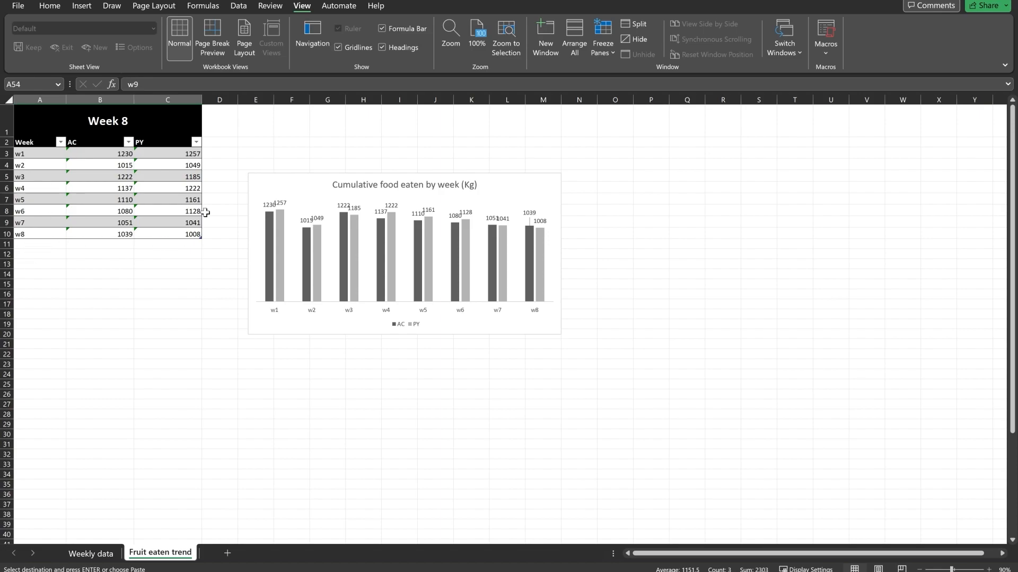
pyautogui.moveTo(507, 296)
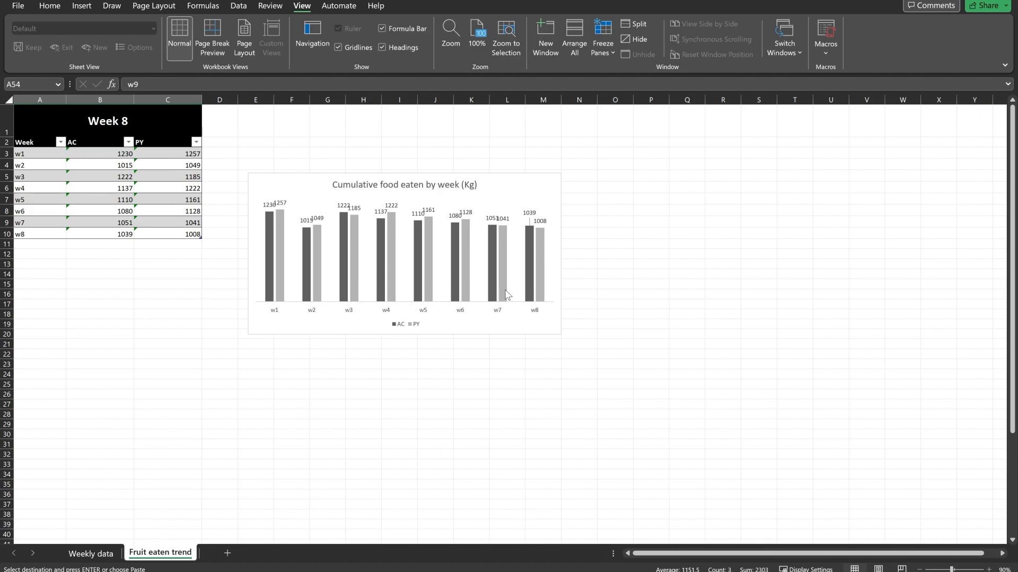
pyautogui.moveTo(135, 165)
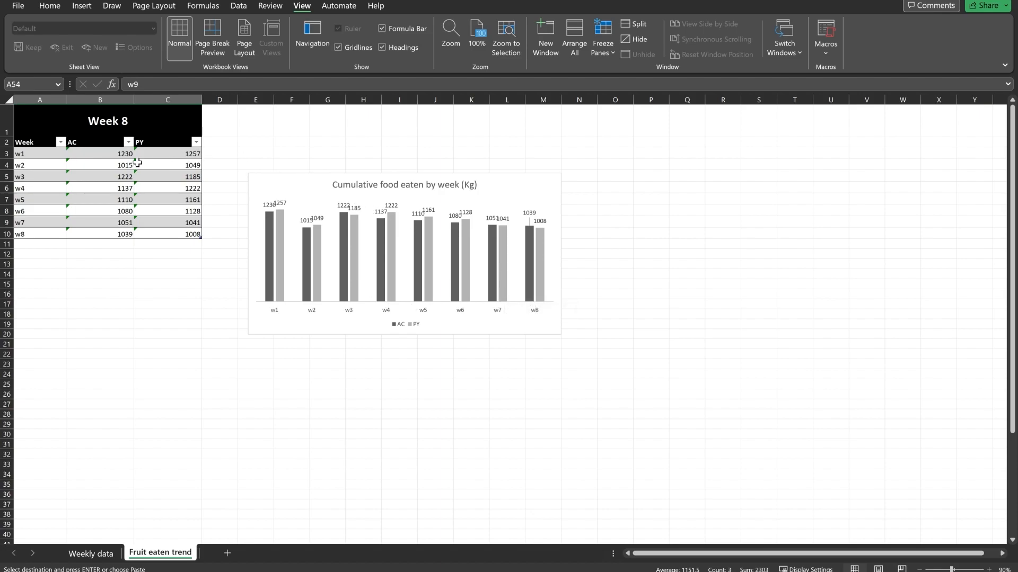
pyautogui.moveTo(396, 233)
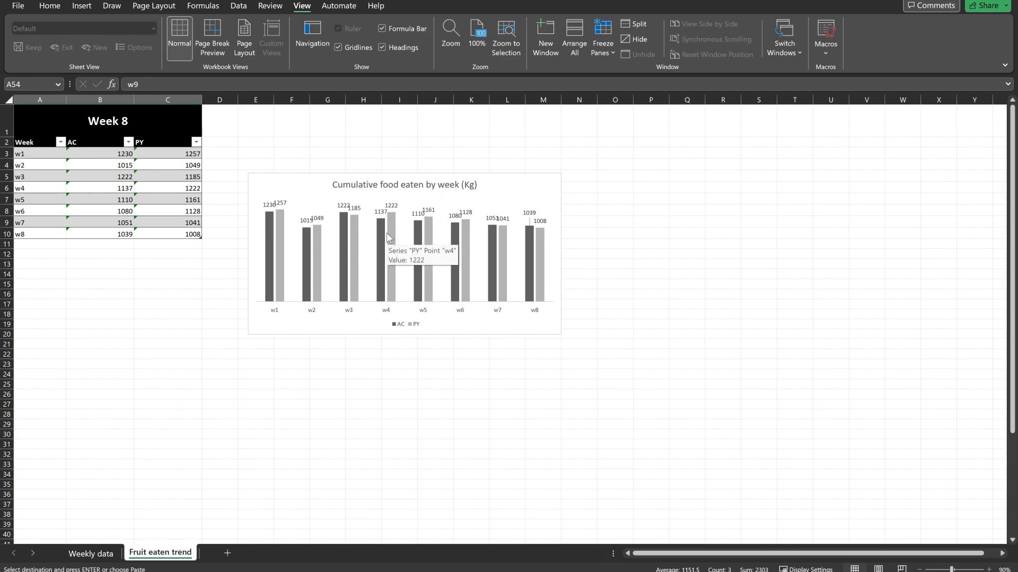
pyautogui.moveTo(133, 224)
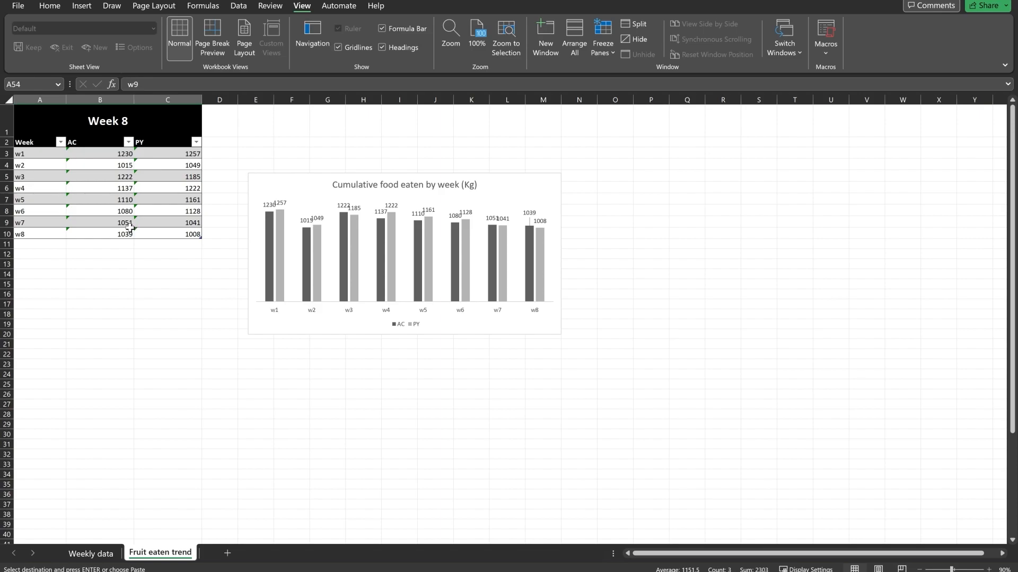
# Select the empty row under w8 for the new week w9 (1180, 1123).
pyautogui.click(40, 244)
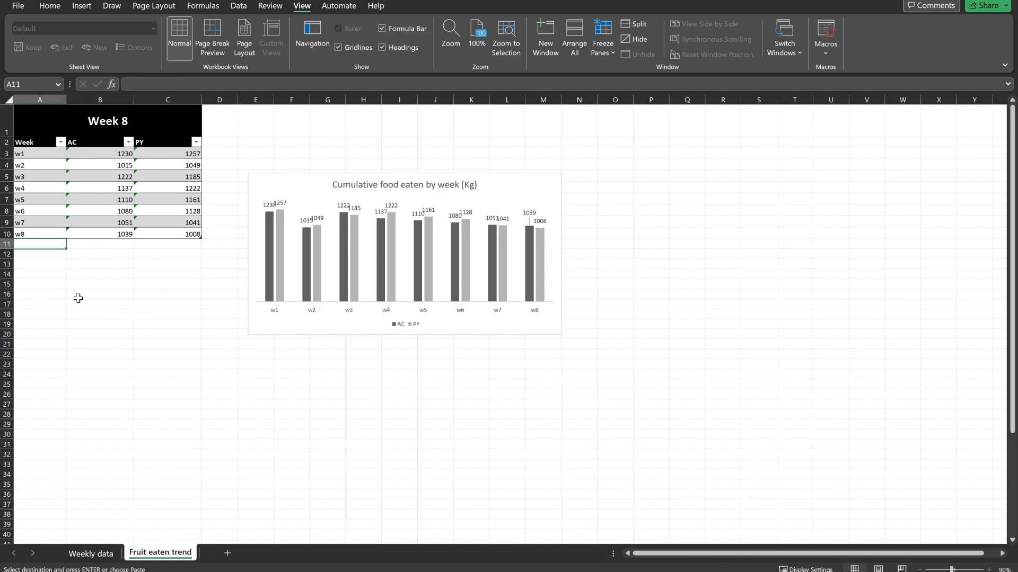
pyautogui.moveTo(118, 320)
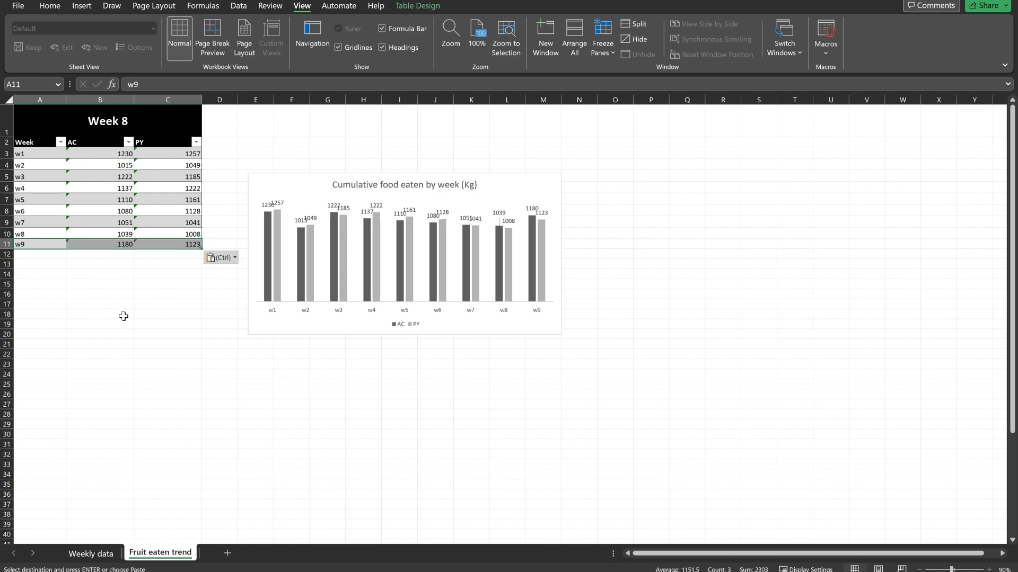
pyautogui.moveTo(501, 237)
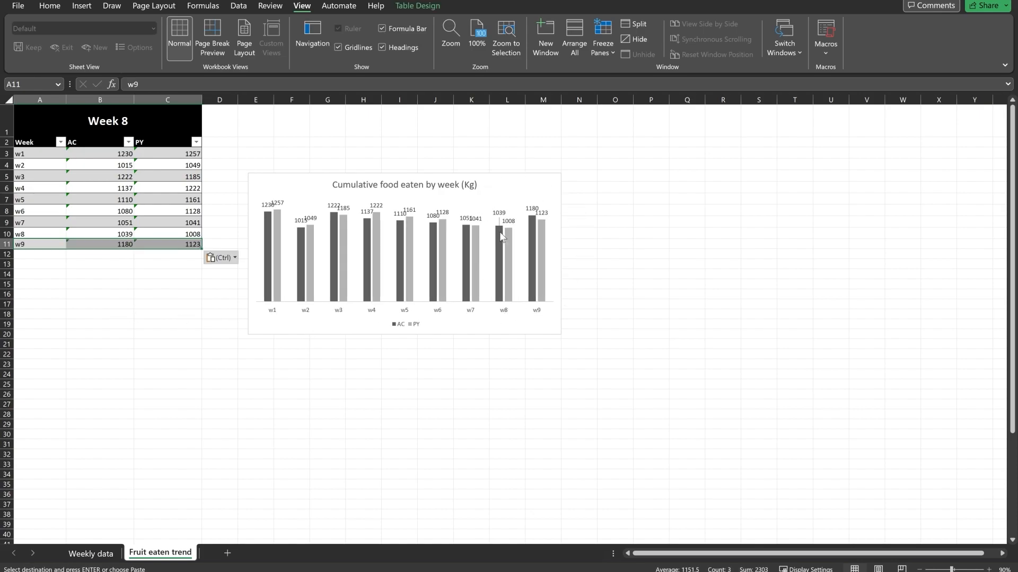
pyautogui.moveTo(233, 202)
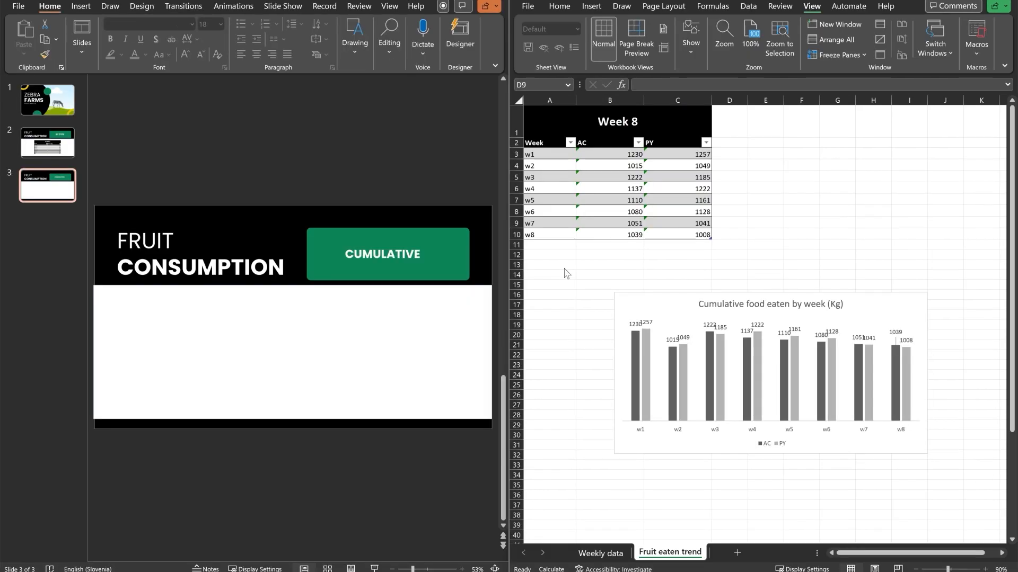
pyautogui.moveTo(650, 299)
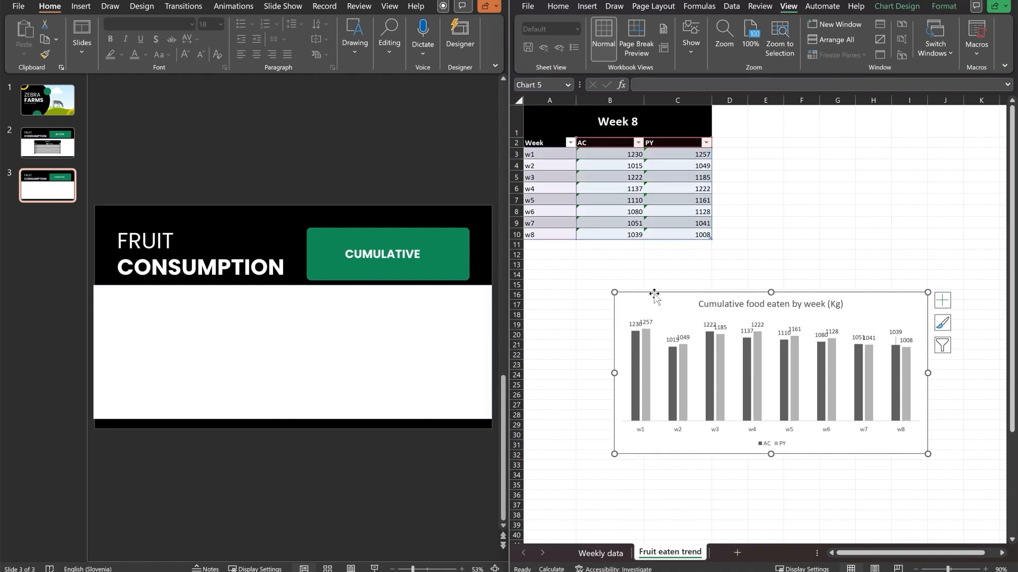
pyautogui.moveTo(655, 286)
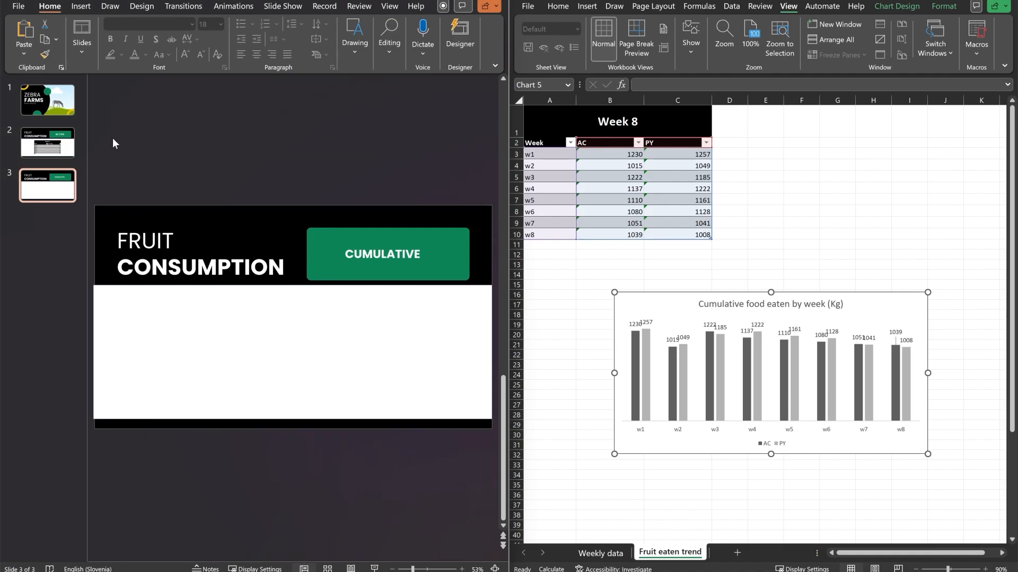
pyautogui.moveTo(24, 33)
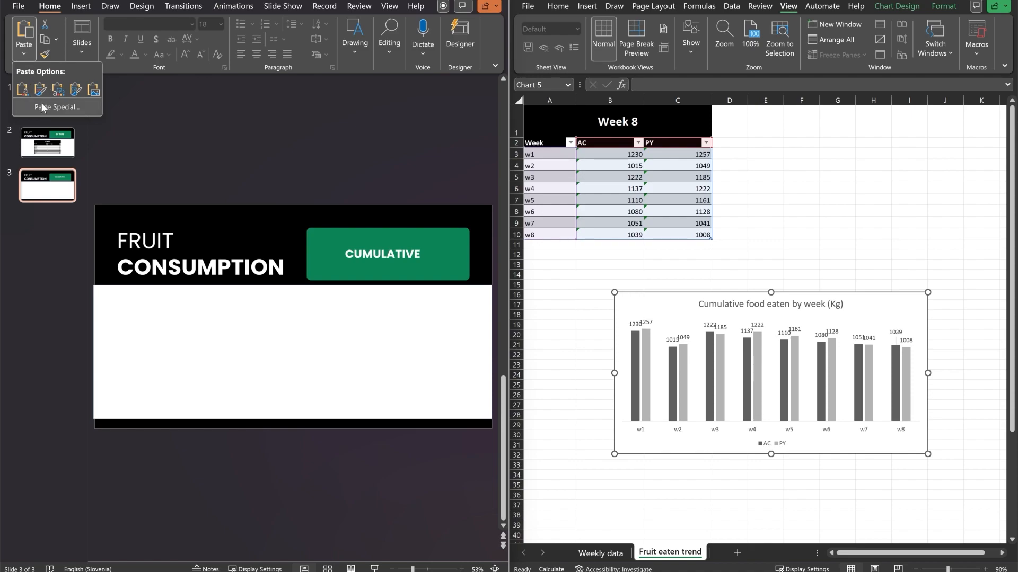
# Paste the cumulative chart as a linked Microsoft Excel Chart Object on the Cumulative slide.
pyautogui.click(56, 108)
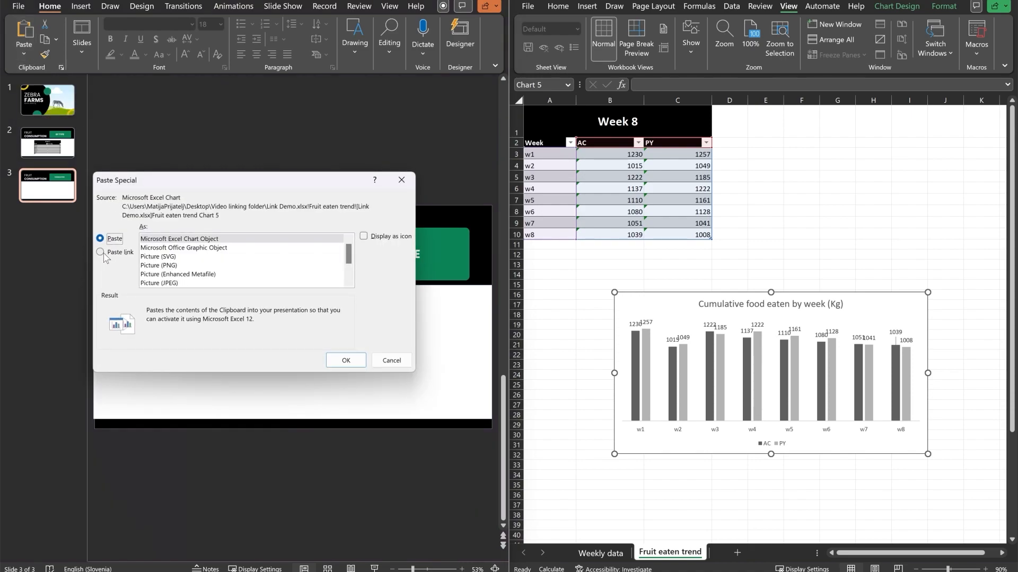
pyautogui.click(101, 253)
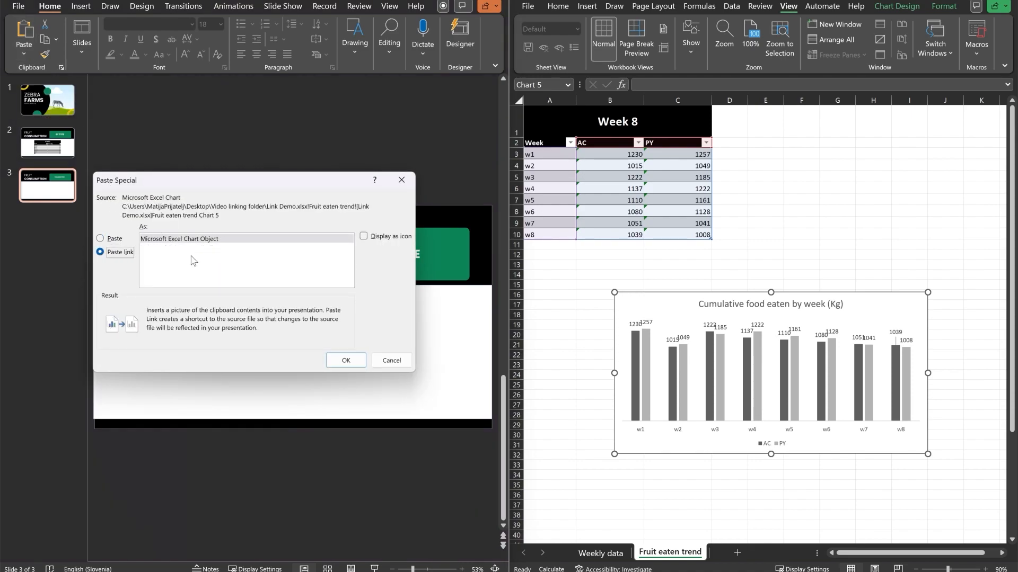
pyautogui.click(345, 361)
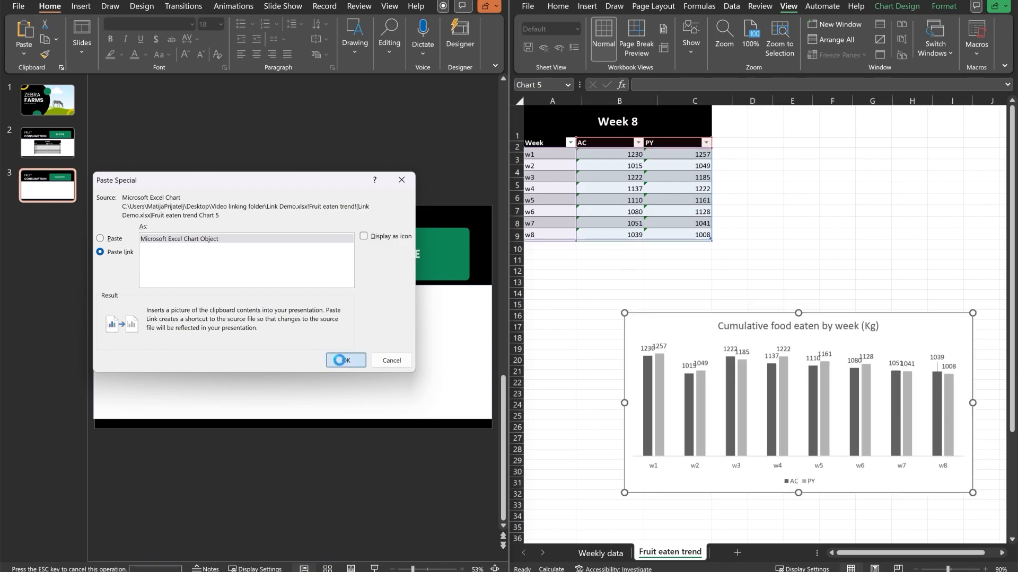
pyautogui.click(346, 360)
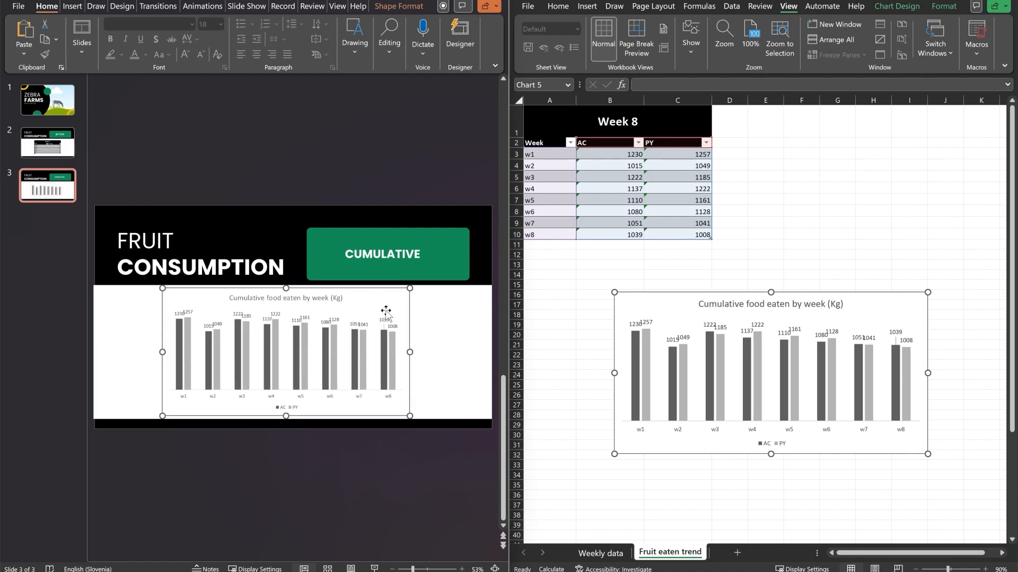
pyautogui.click(770, 372)
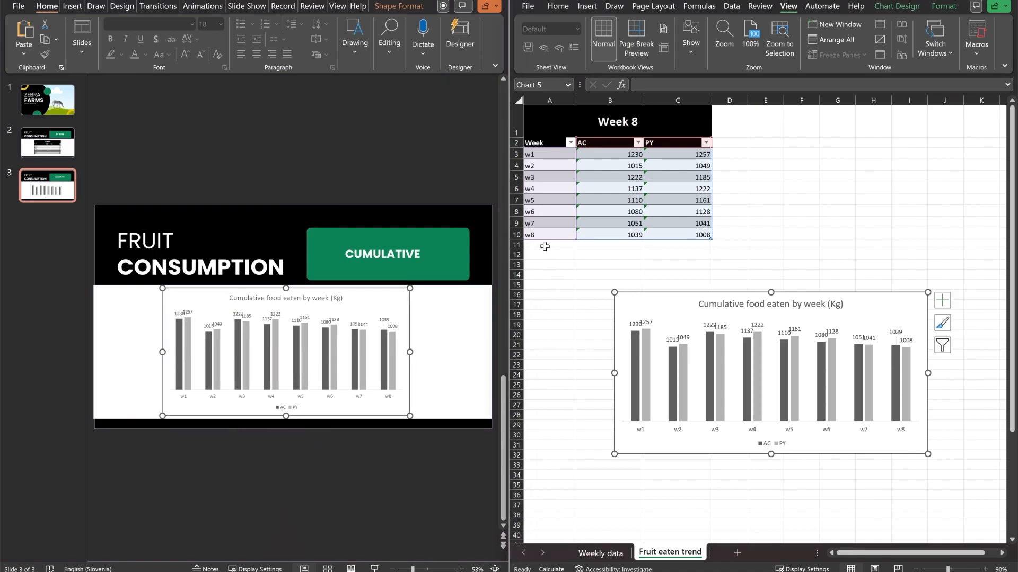
pyautogui.click(729, 223)
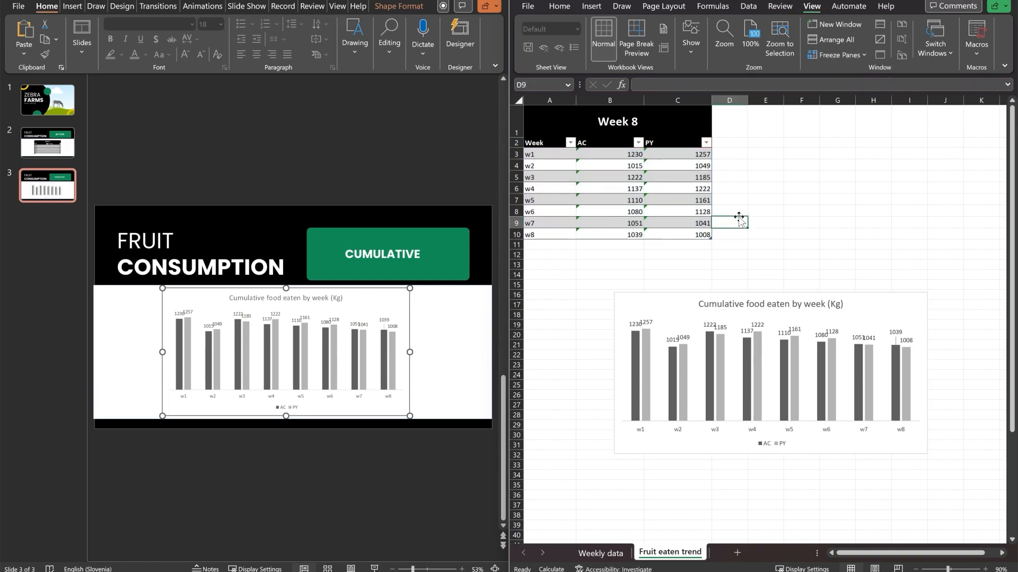
pyautogui.click(549, 234)
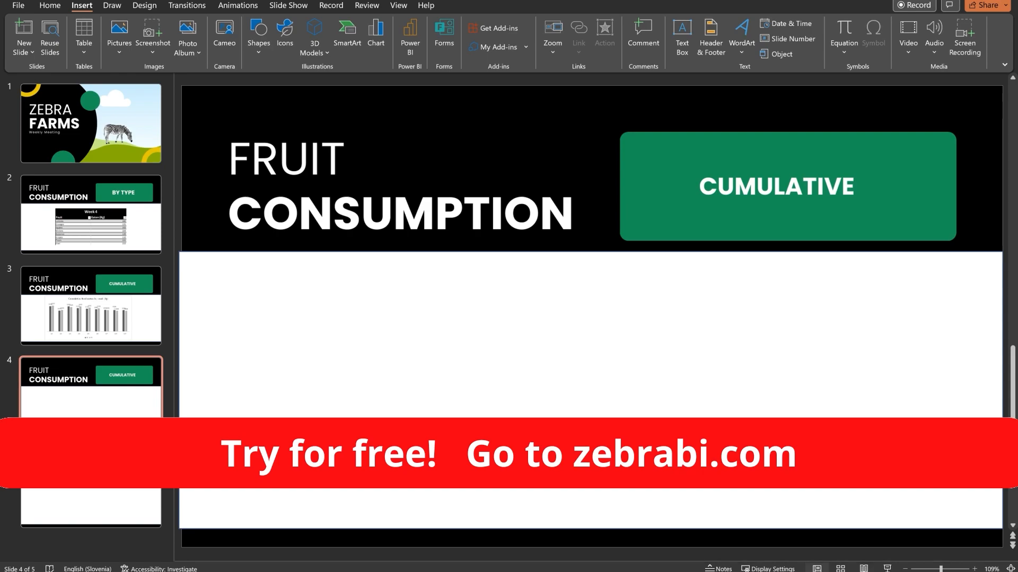
pyautogui.moveTo(531, 63)
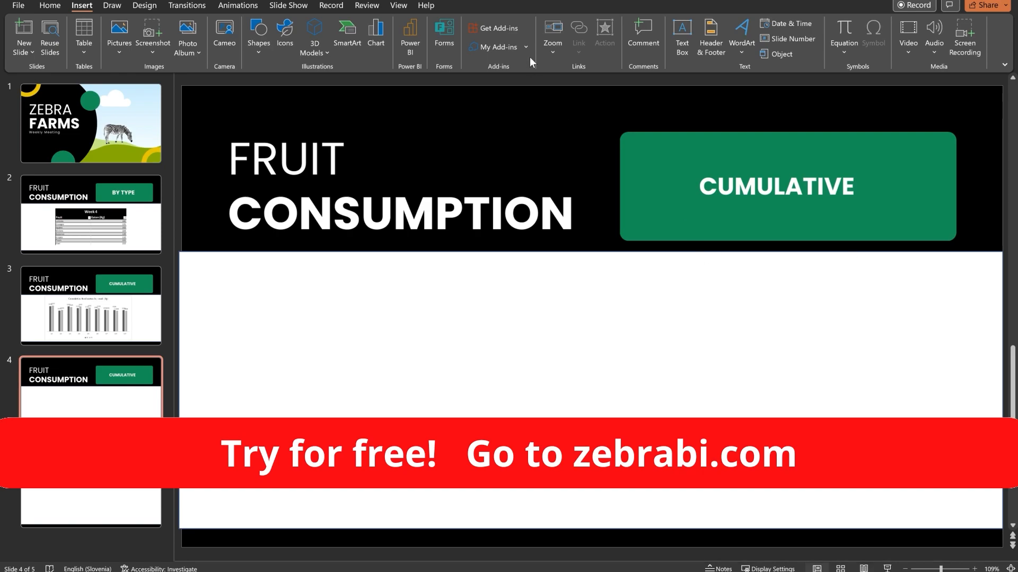
# Insert a Zebra BI variance column chart with sample monthly AC and PY data.
pyautogui.click(497, 47)
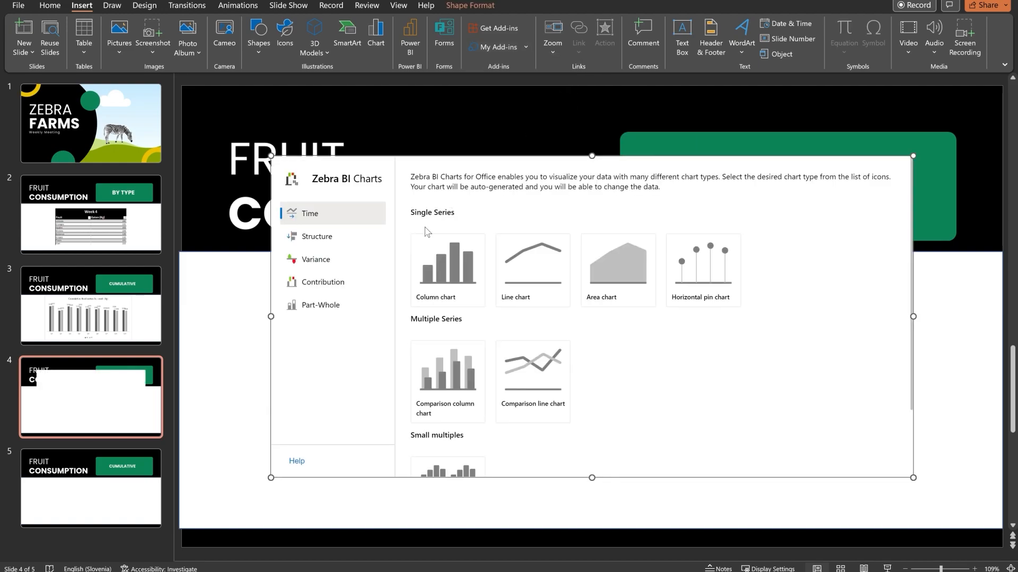
pyautogui.click(316, 258)
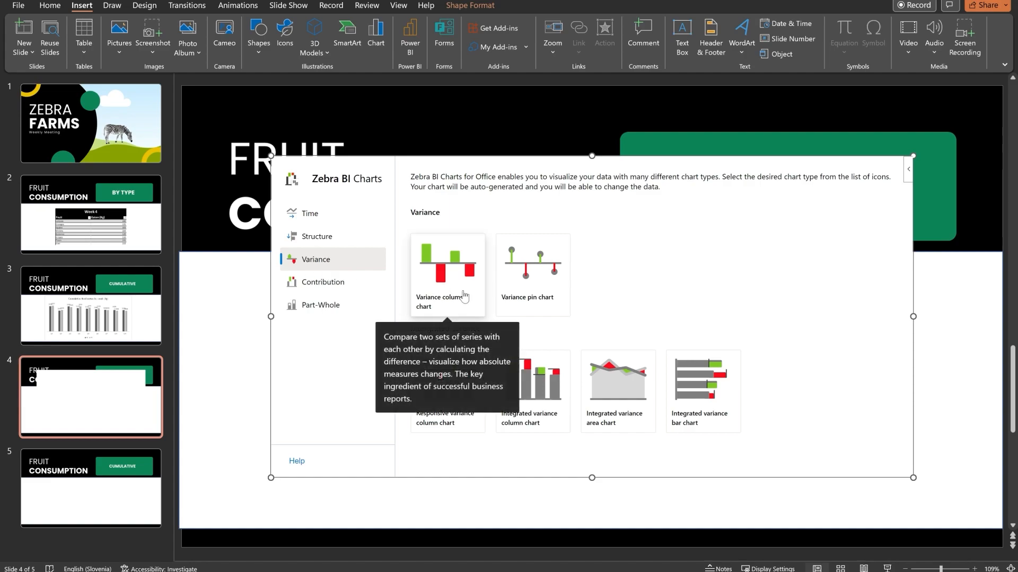
pyautogui.click(447, 266)
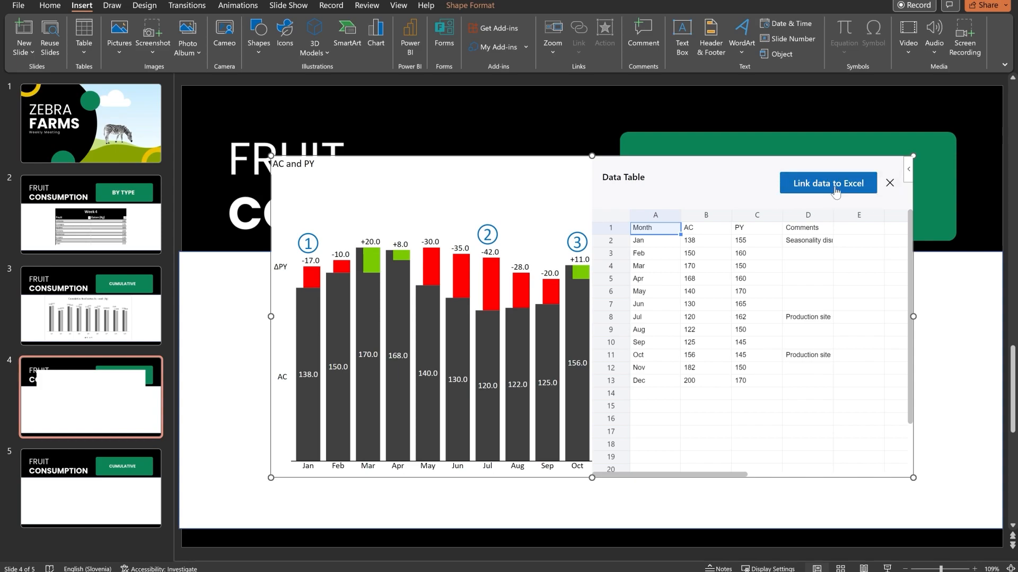
# Link the chart to Table1 in the Video Demo workbook and fetch the weekly w1–w9 AC/PY data.
pyautogui.click(828, 184)
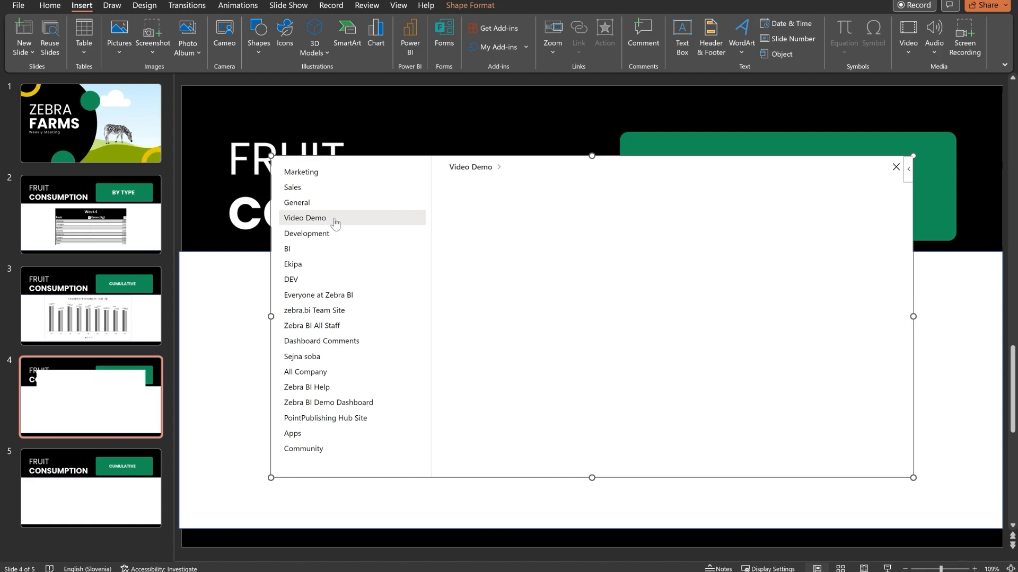
pyautogui.click(306, 217)
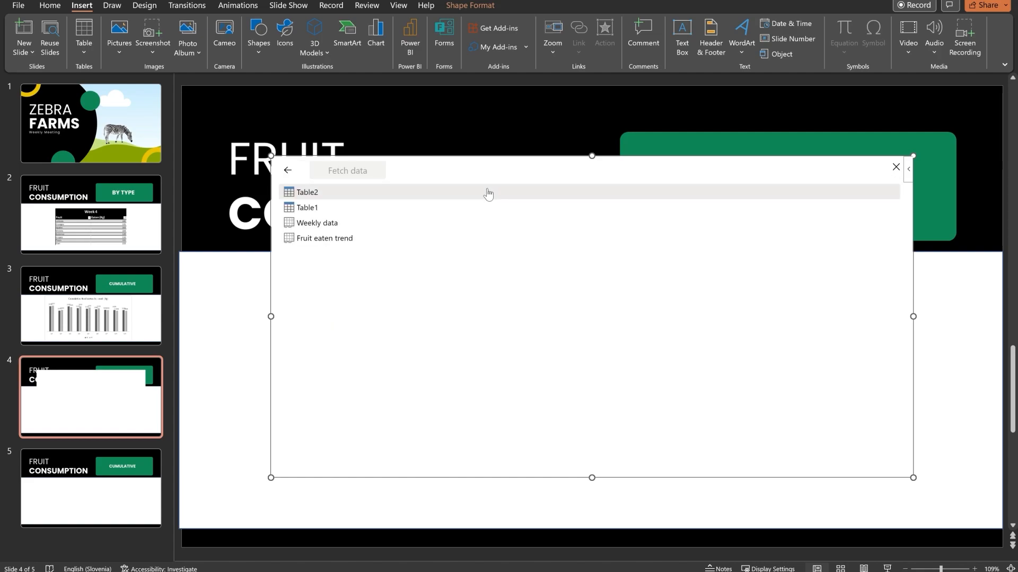
pyautogui.moveTo(342, 195)
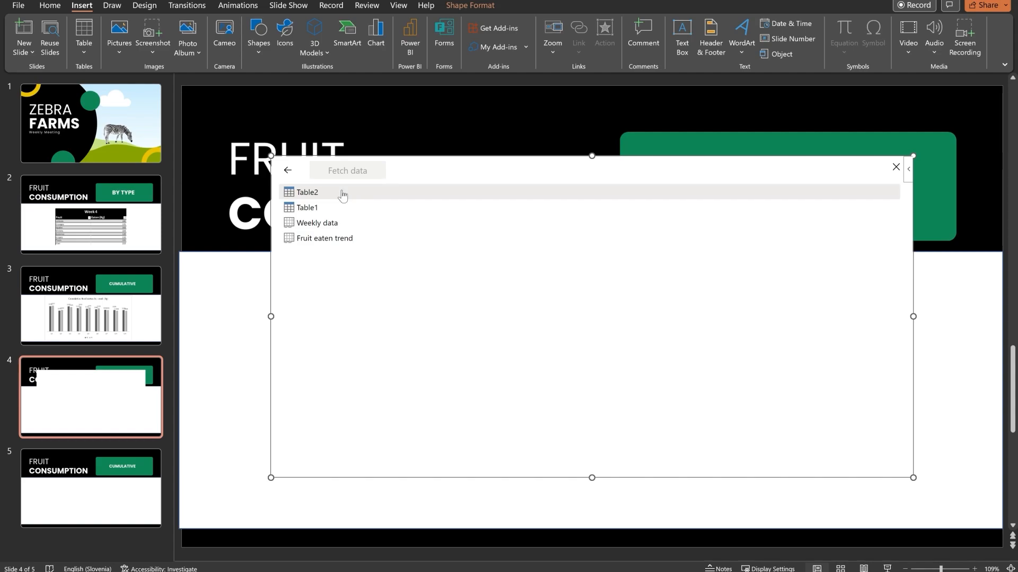
pyautogui.moveTo(306, 208)
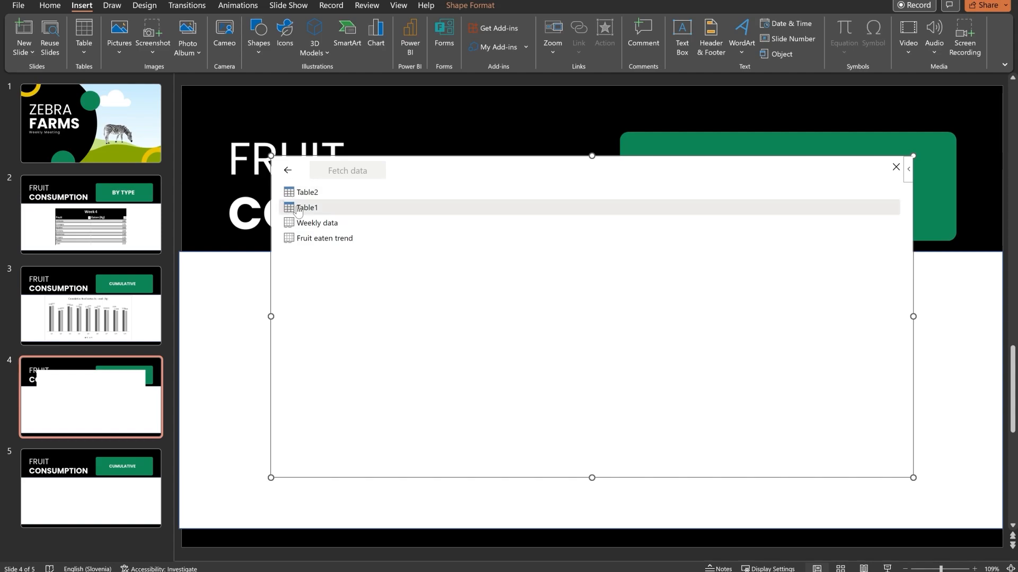
pyautogui.moveTo(316, 222)
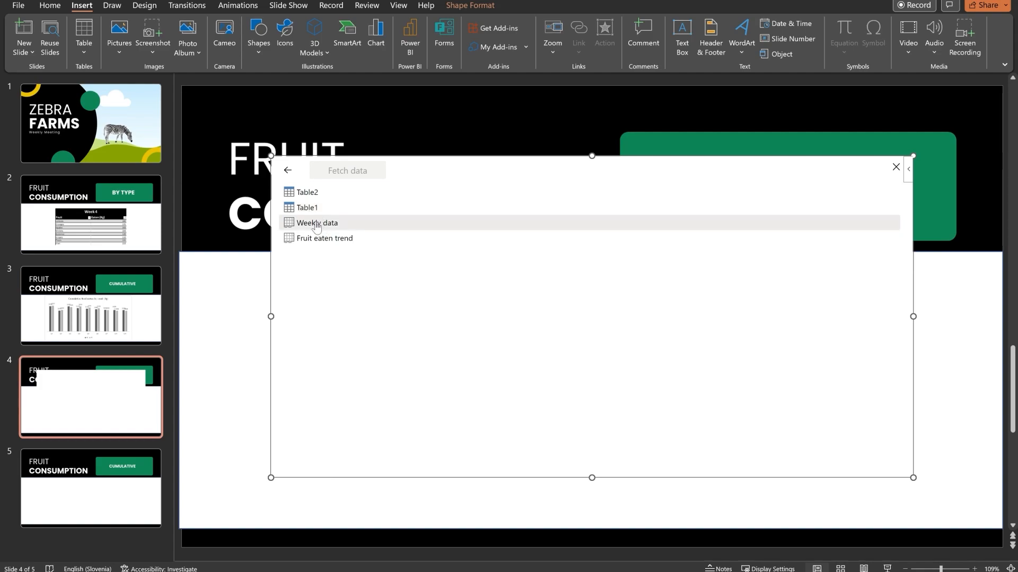
pyautogui.moveTo(378, 255)
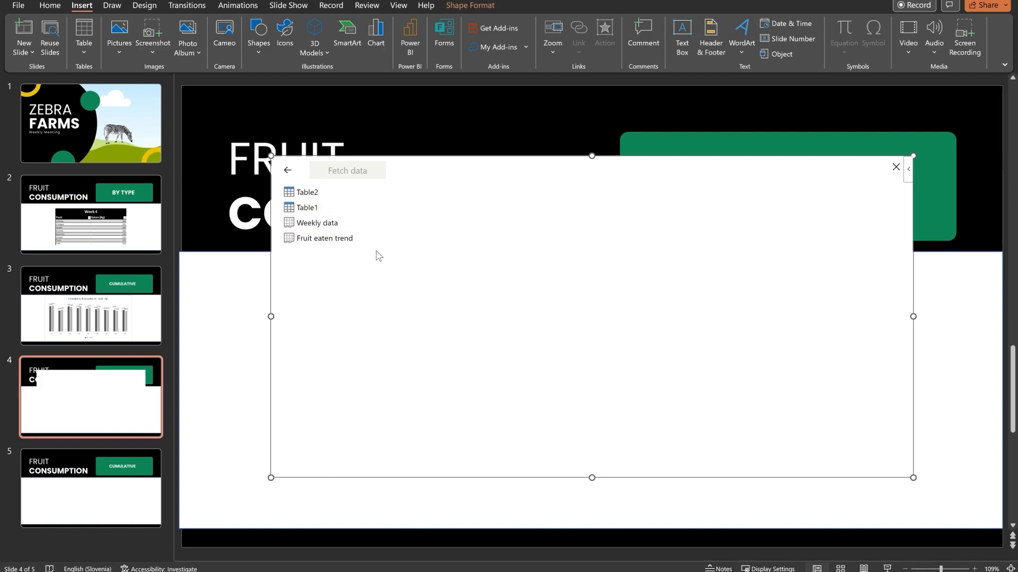
pyautogui.click(306, 207)
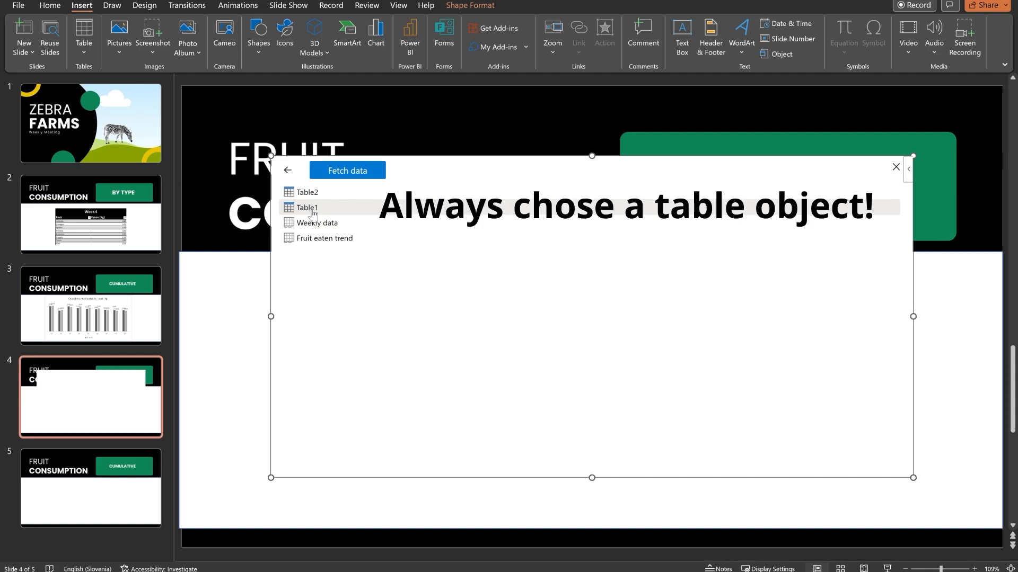
pyautogui.moveTo(295, 210)
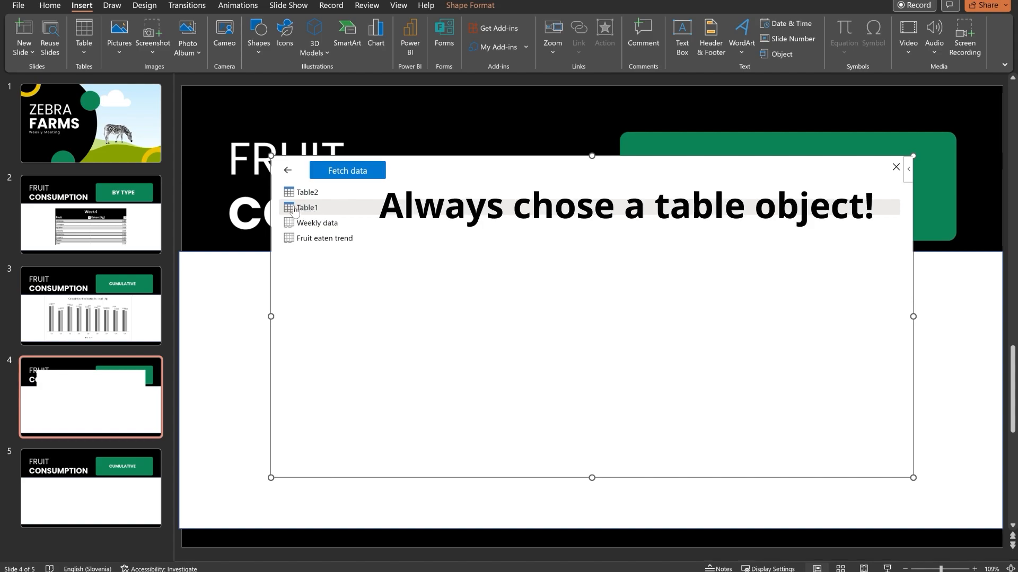
pyautogui.click(348, 169)
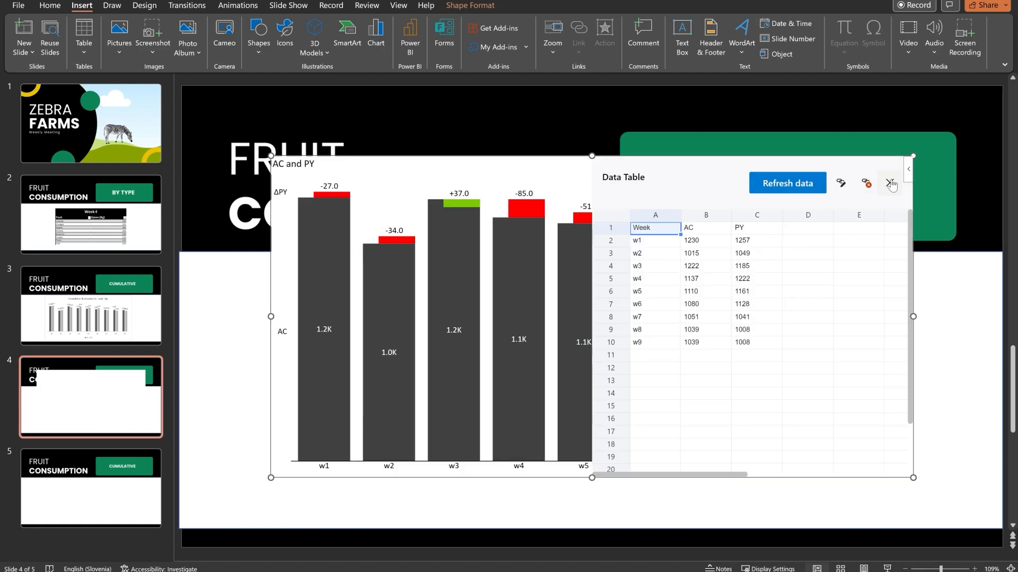
pyautogui.click(889, 183)
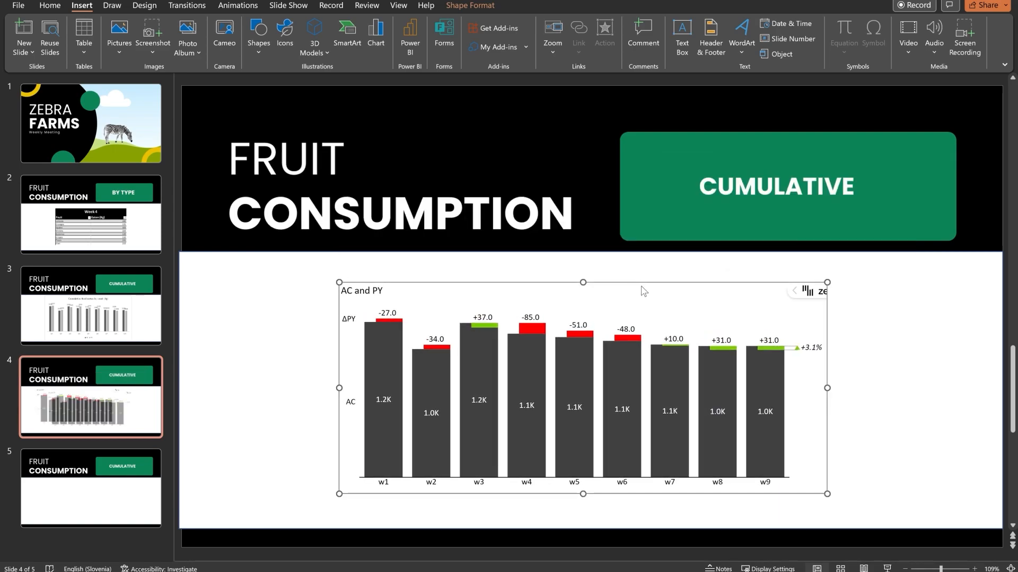
pyautogui.moveTo(91, 318)
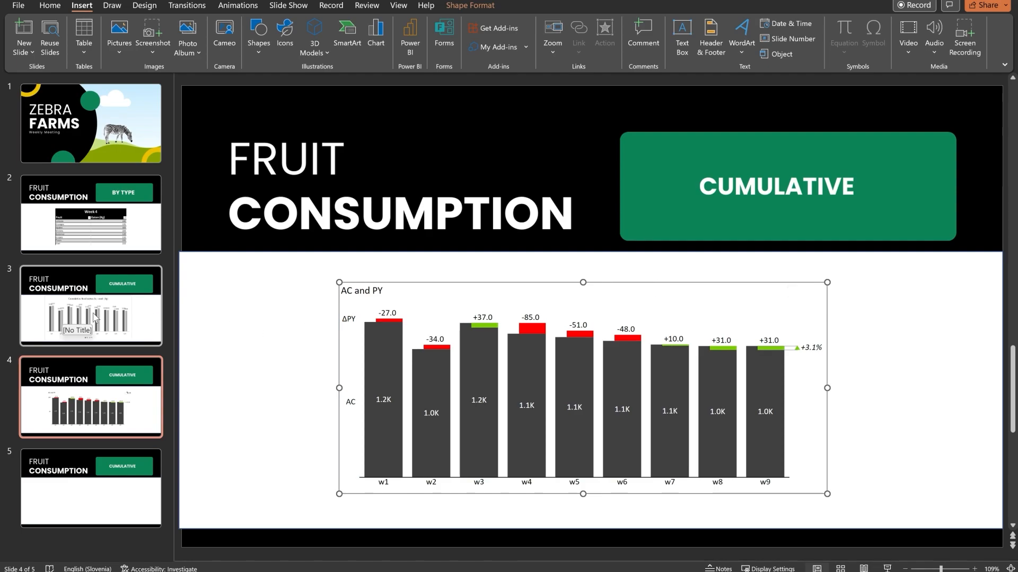
pyautogui.click(91, 305)
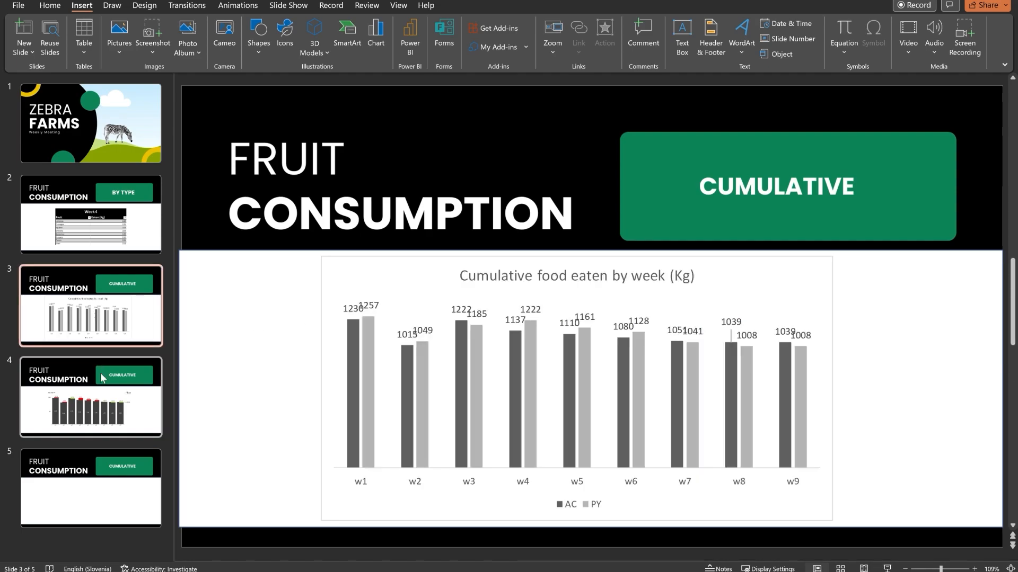
pyautogui.click(91, 397)
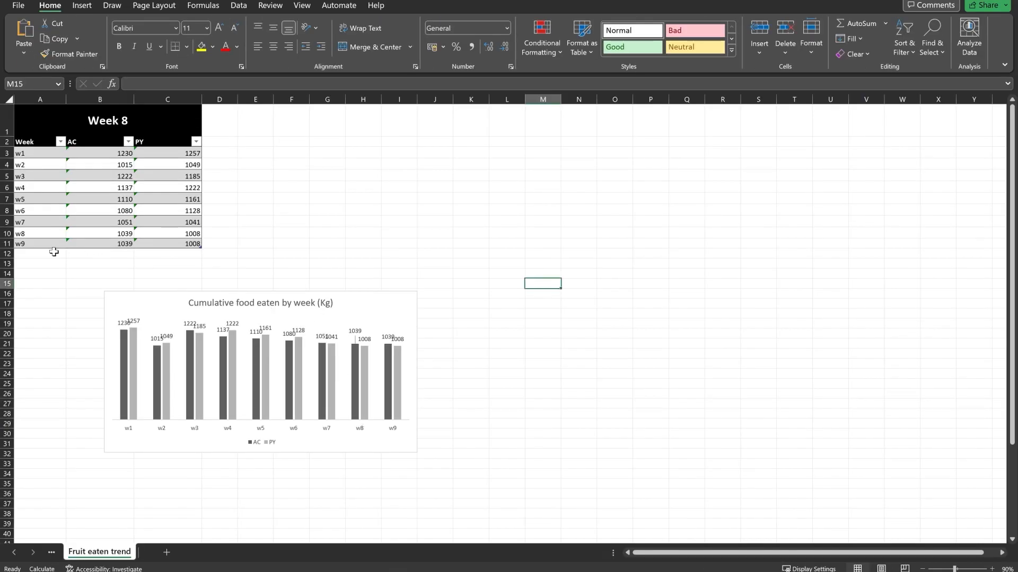
# Add a w10 row with AC 1039 and PY 1008 under w9 in the weekly table.
pyautogui.click(39, 244)
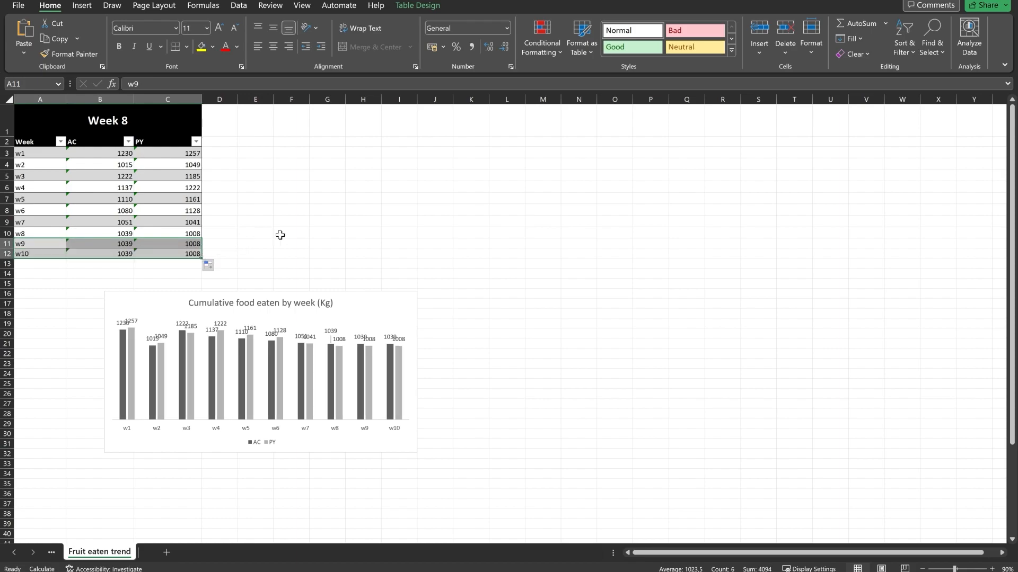
pyautogui.click(290, 233)
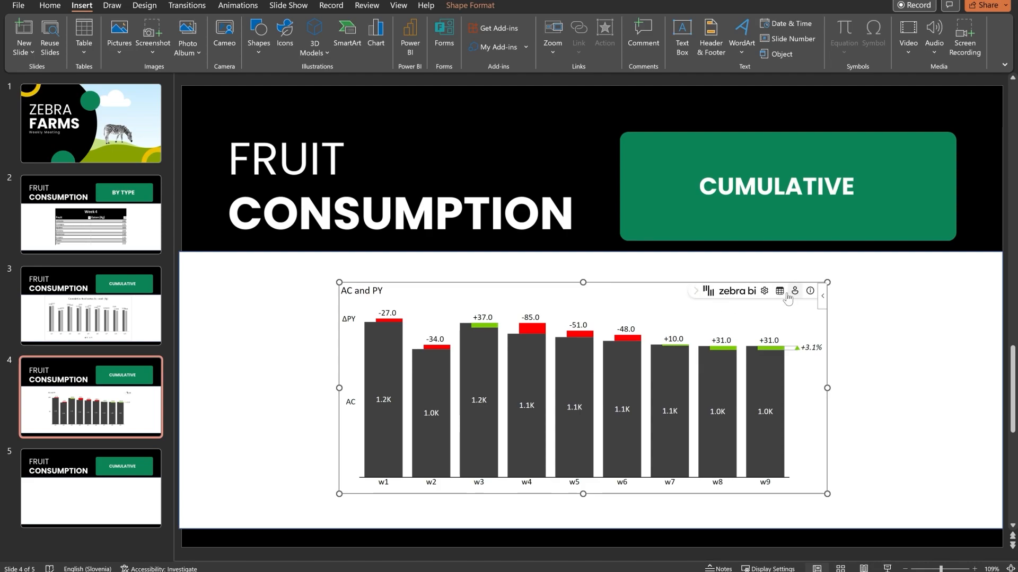
# Refresh the chart's data table from Excel so the w10 row is fetched.
pyautogui.click(779, 290)
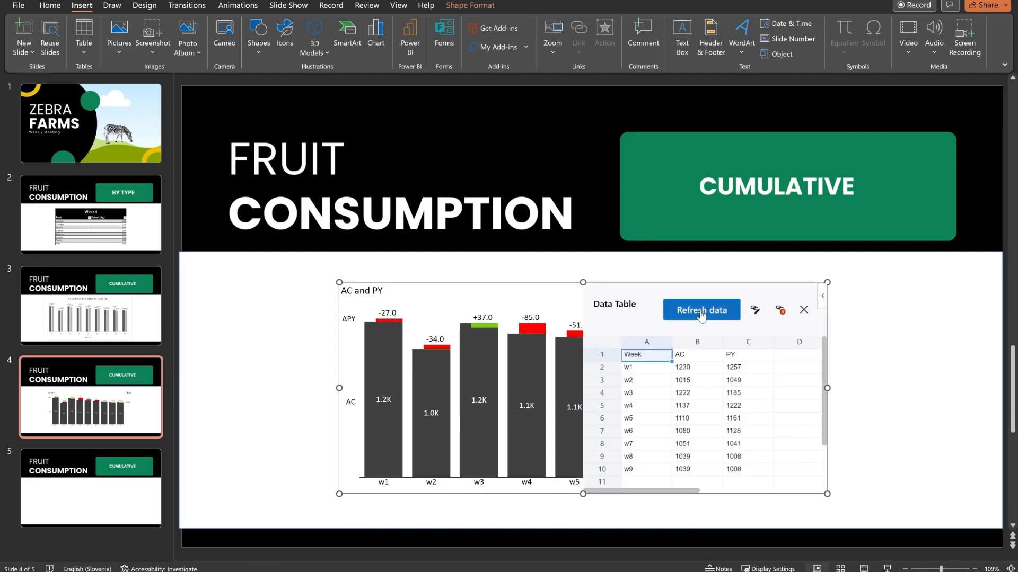
pyautogui.click(701, 310)
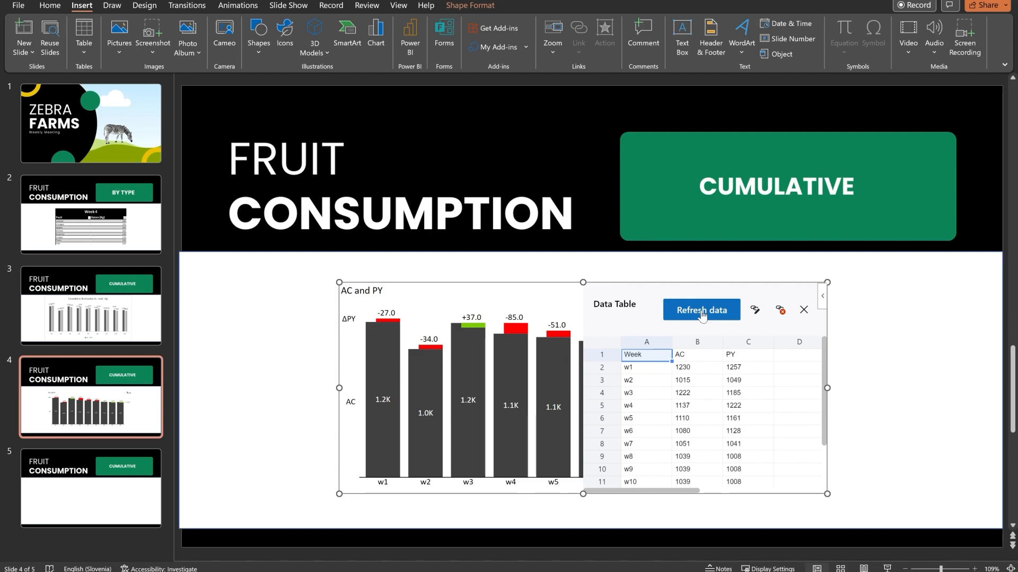
pyautogui.moveTo(745, 487)
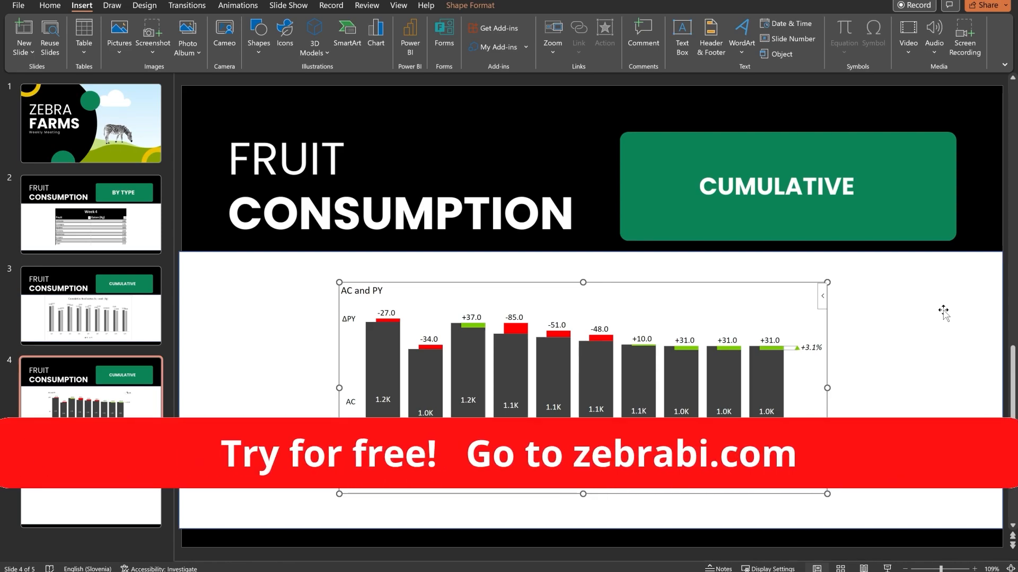
pyautogui.moveTo(905, 317)
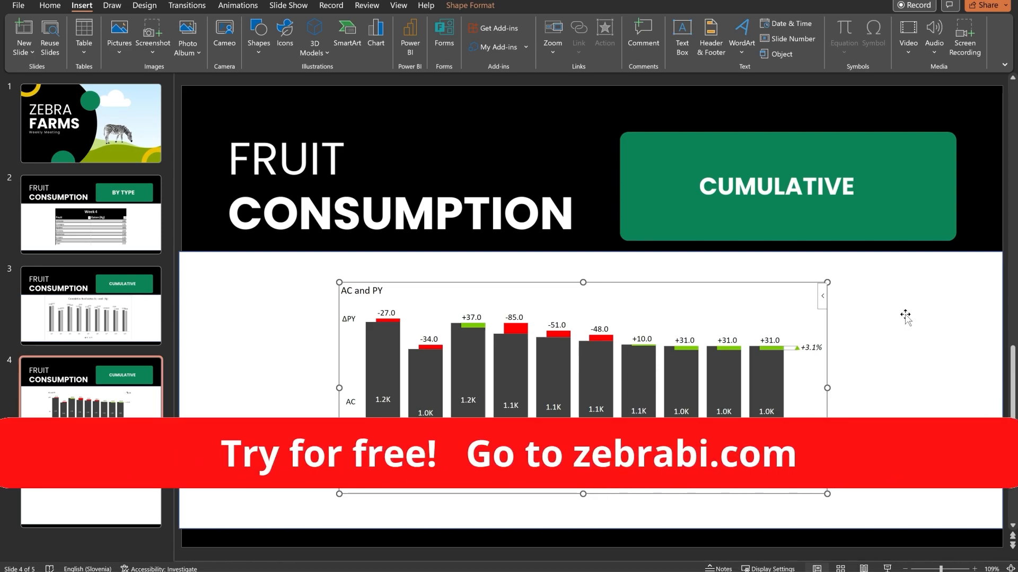